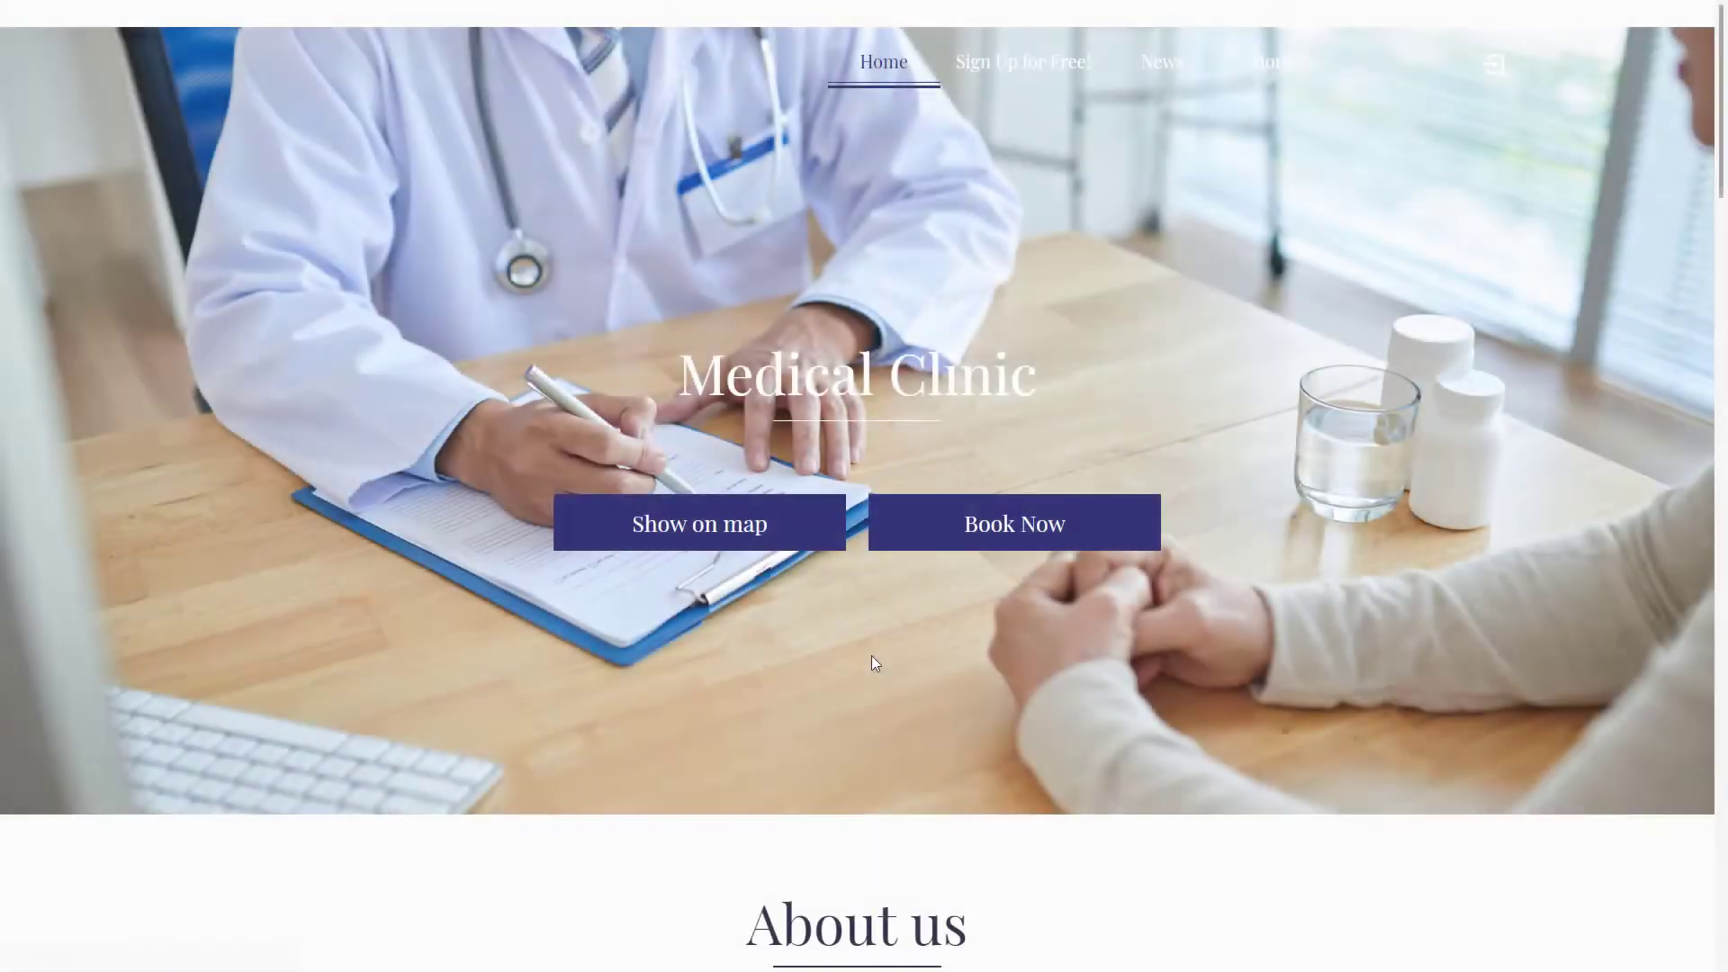
Step: Scroll through the Medical Clinic public booking website preview
scroll(down, 3)
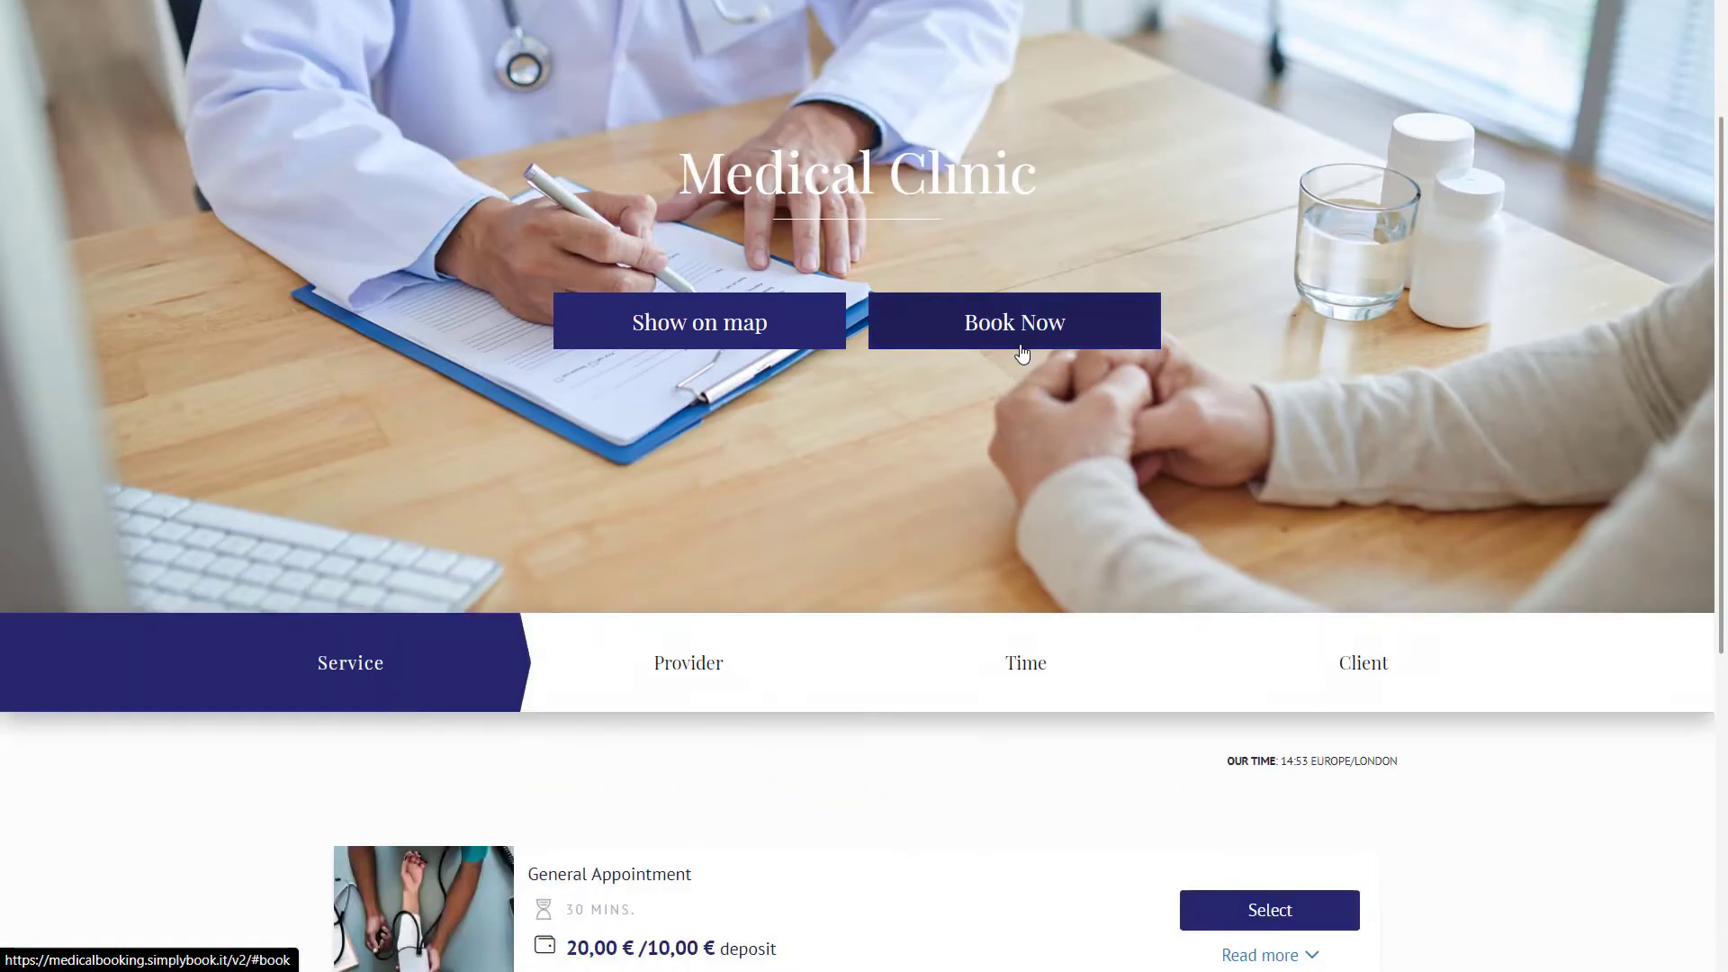
scroll(down, 3)
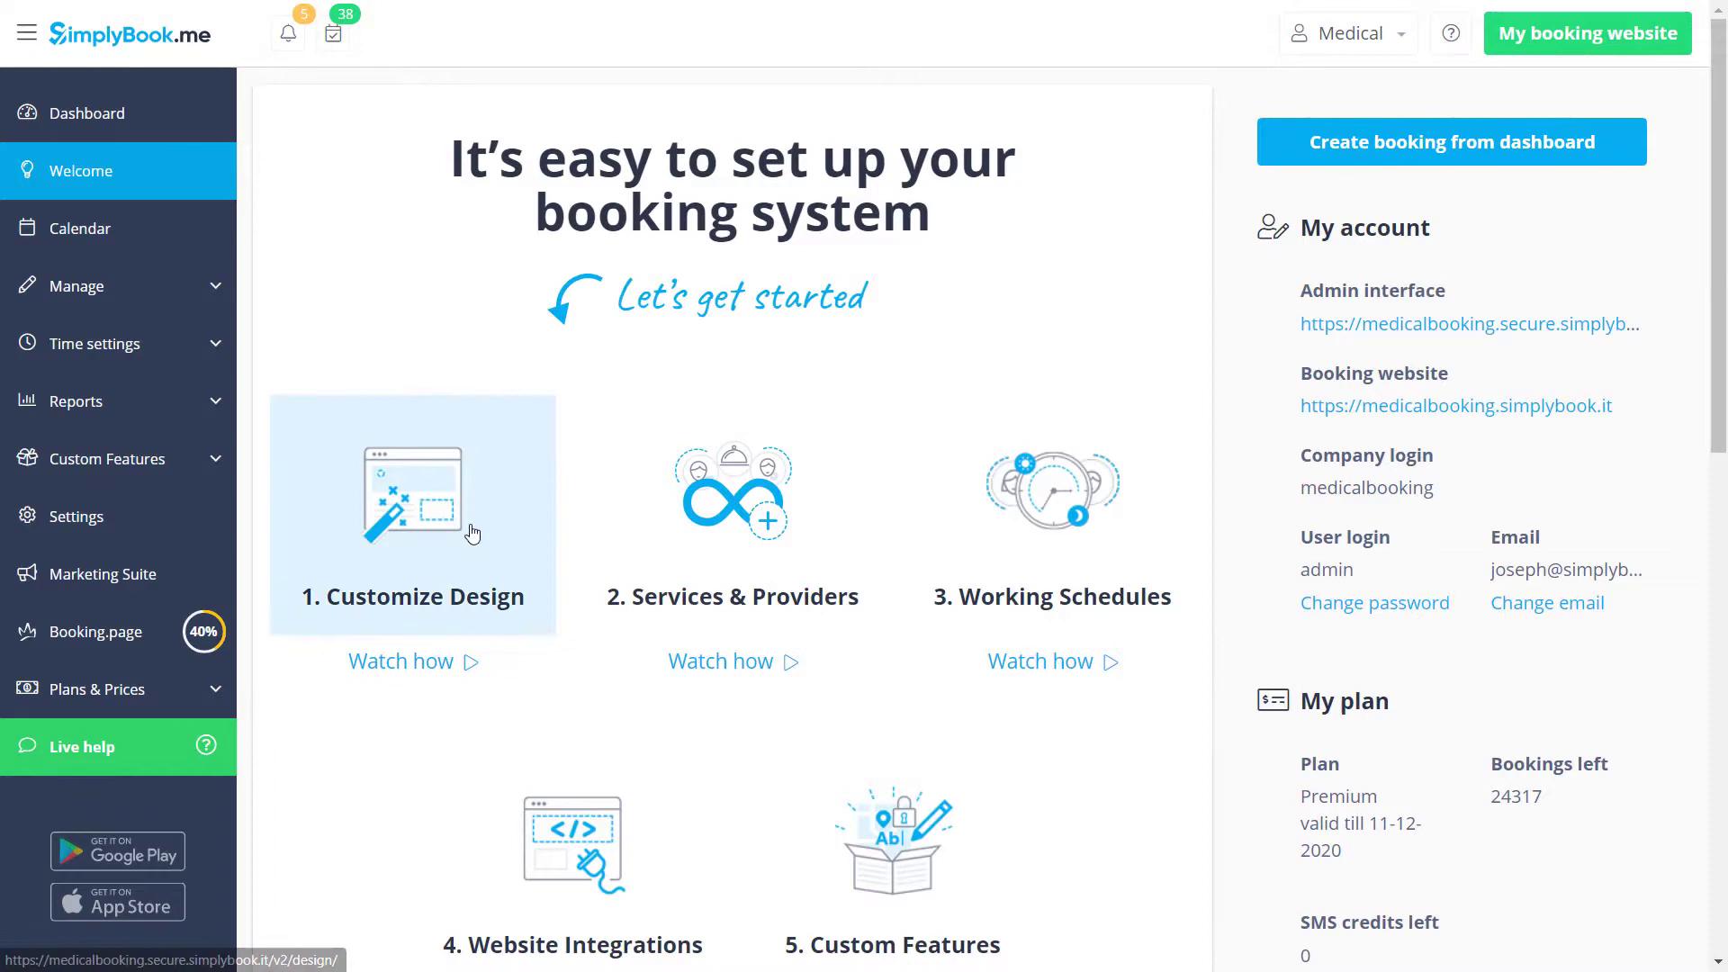
Step: In Customize Design, choose the Classic template with its banner image and colours
click(412, 512)
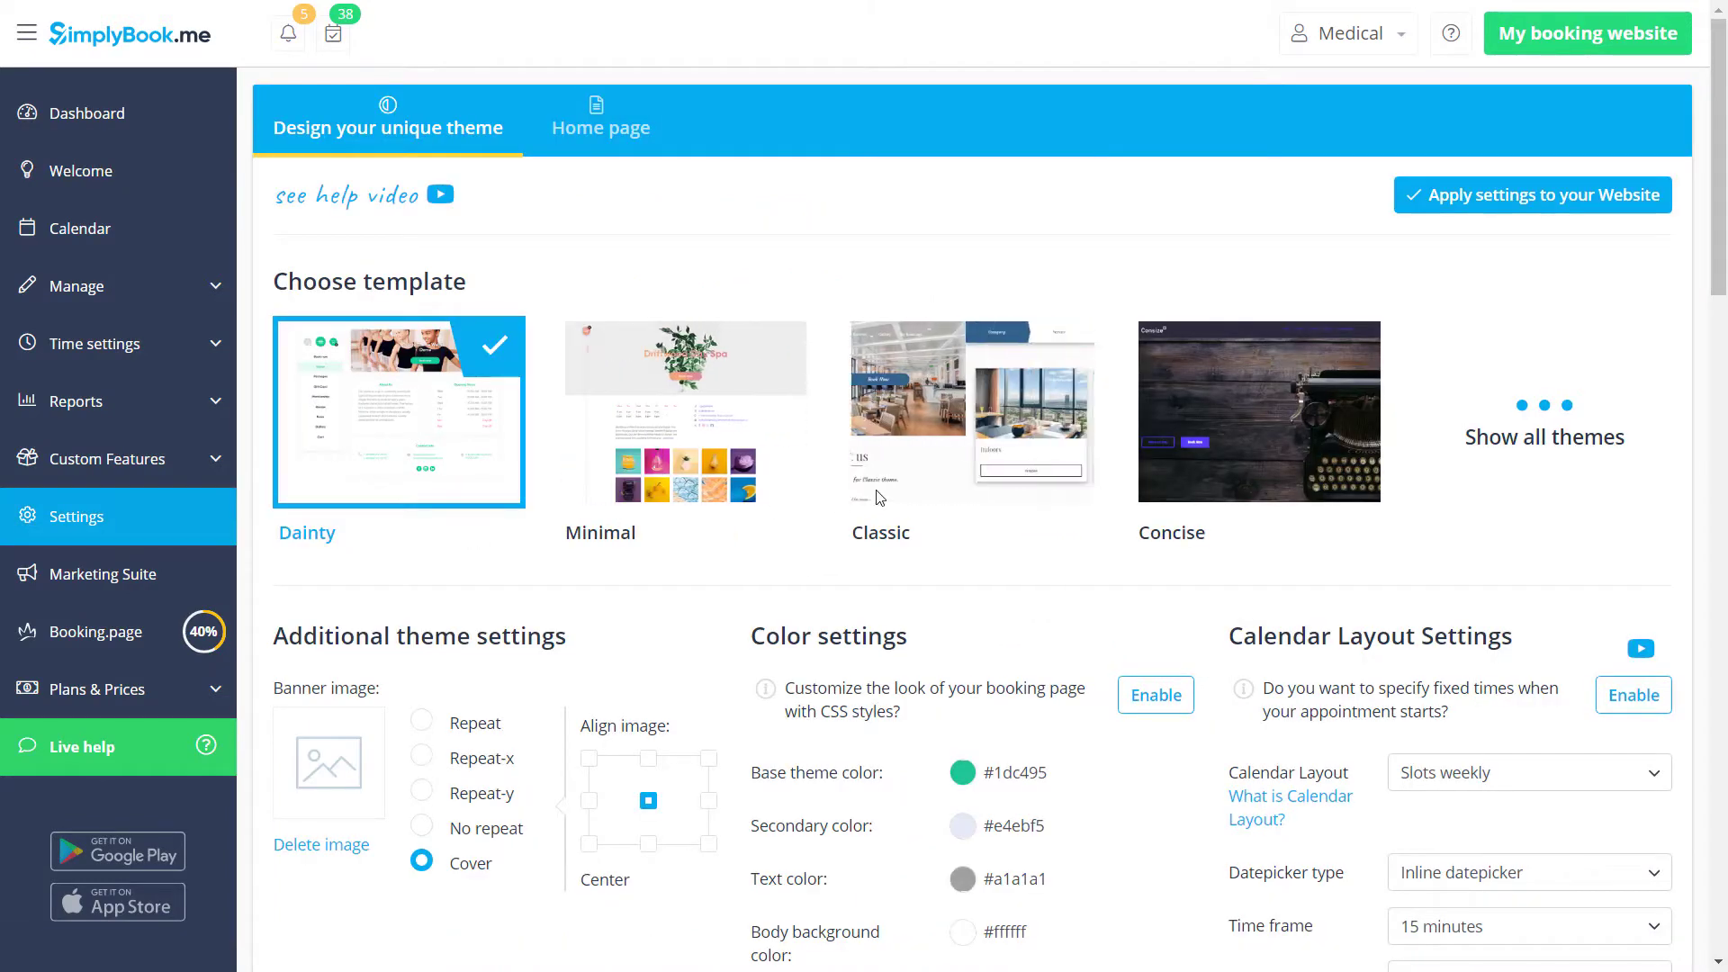
click(971, 411)
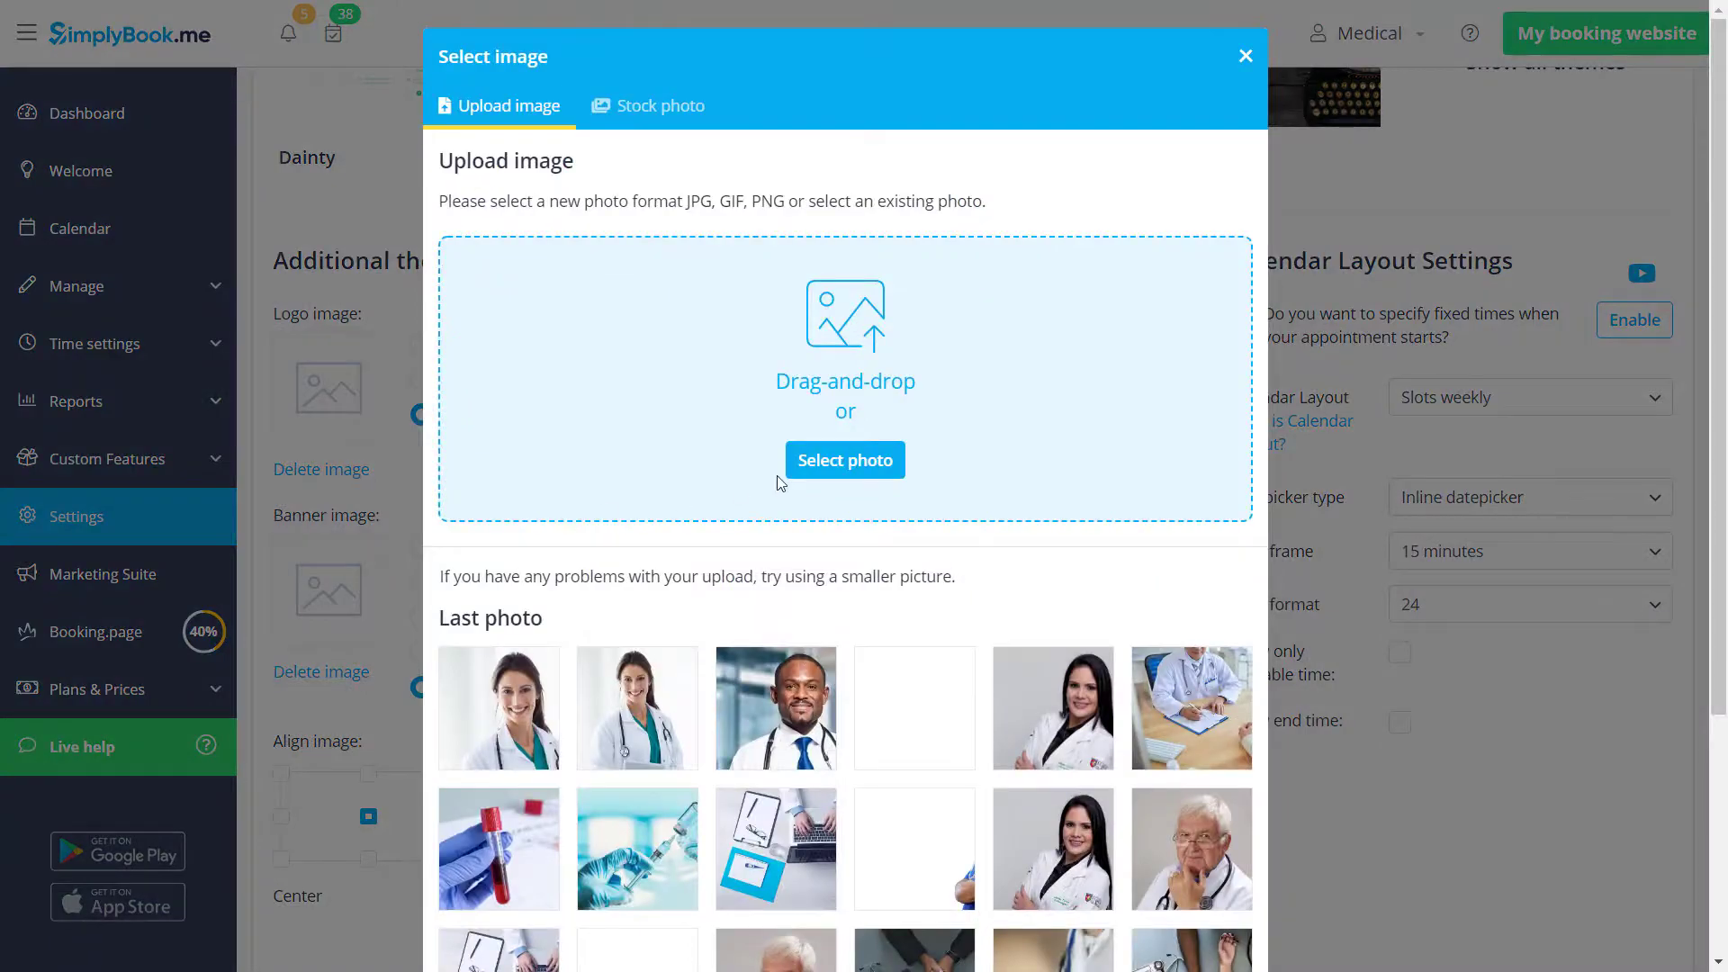
click(1192, 708)
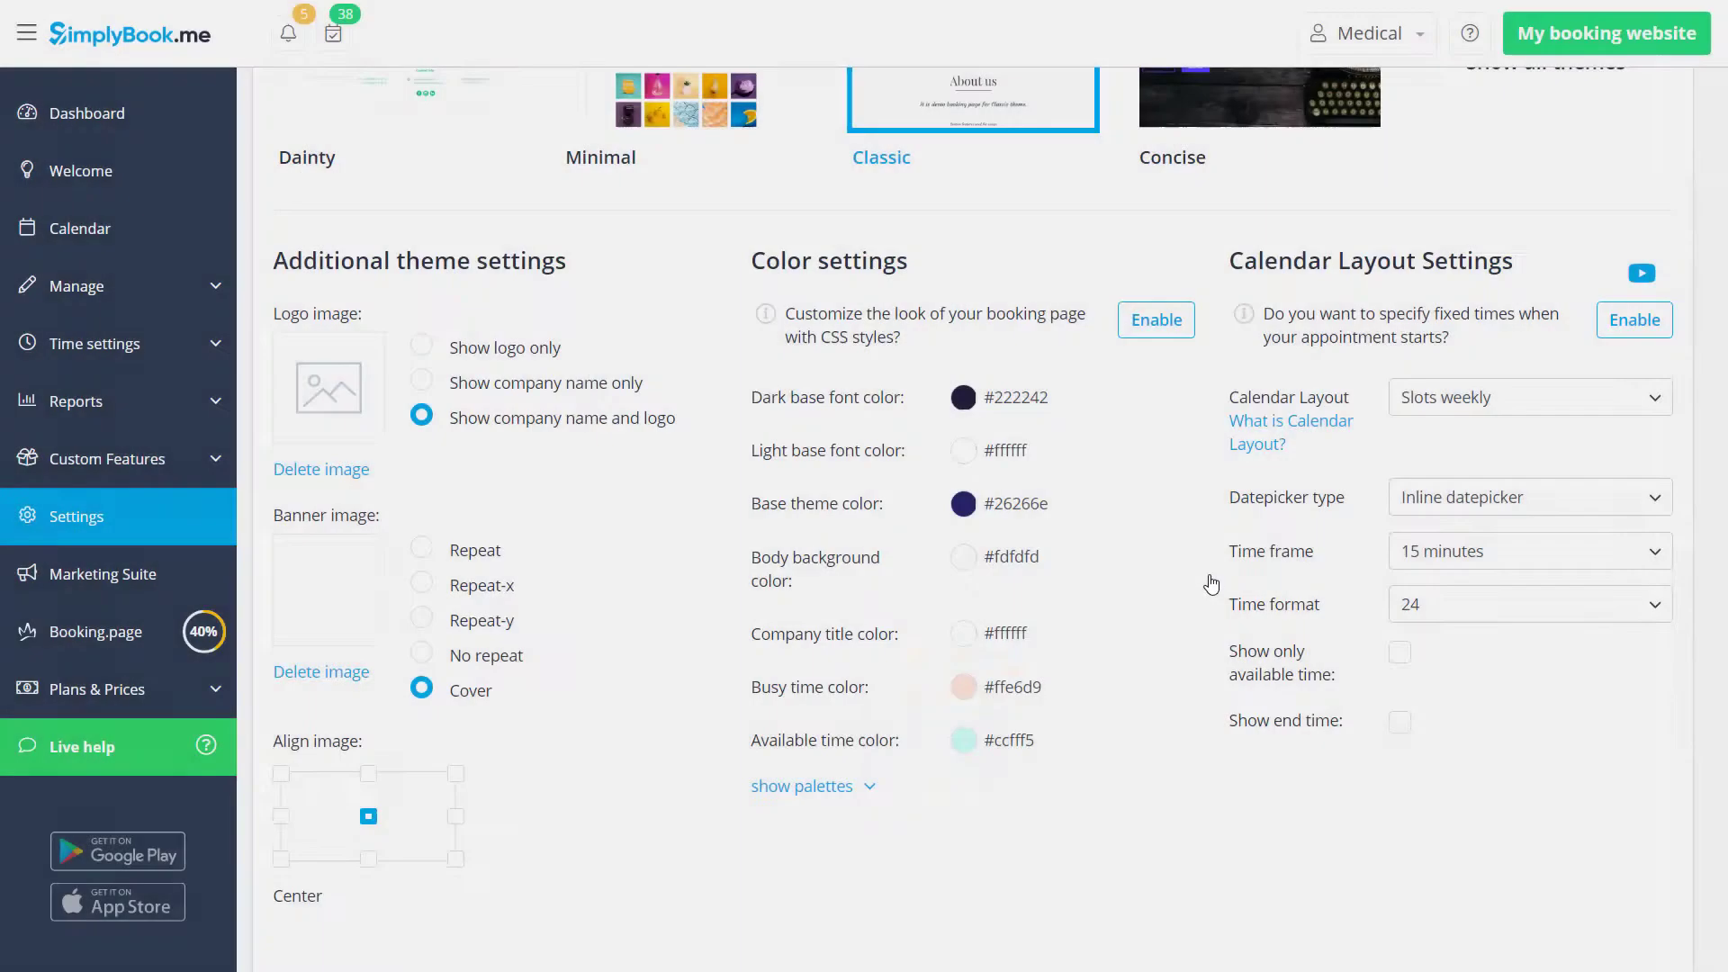
scroll(up, 3)
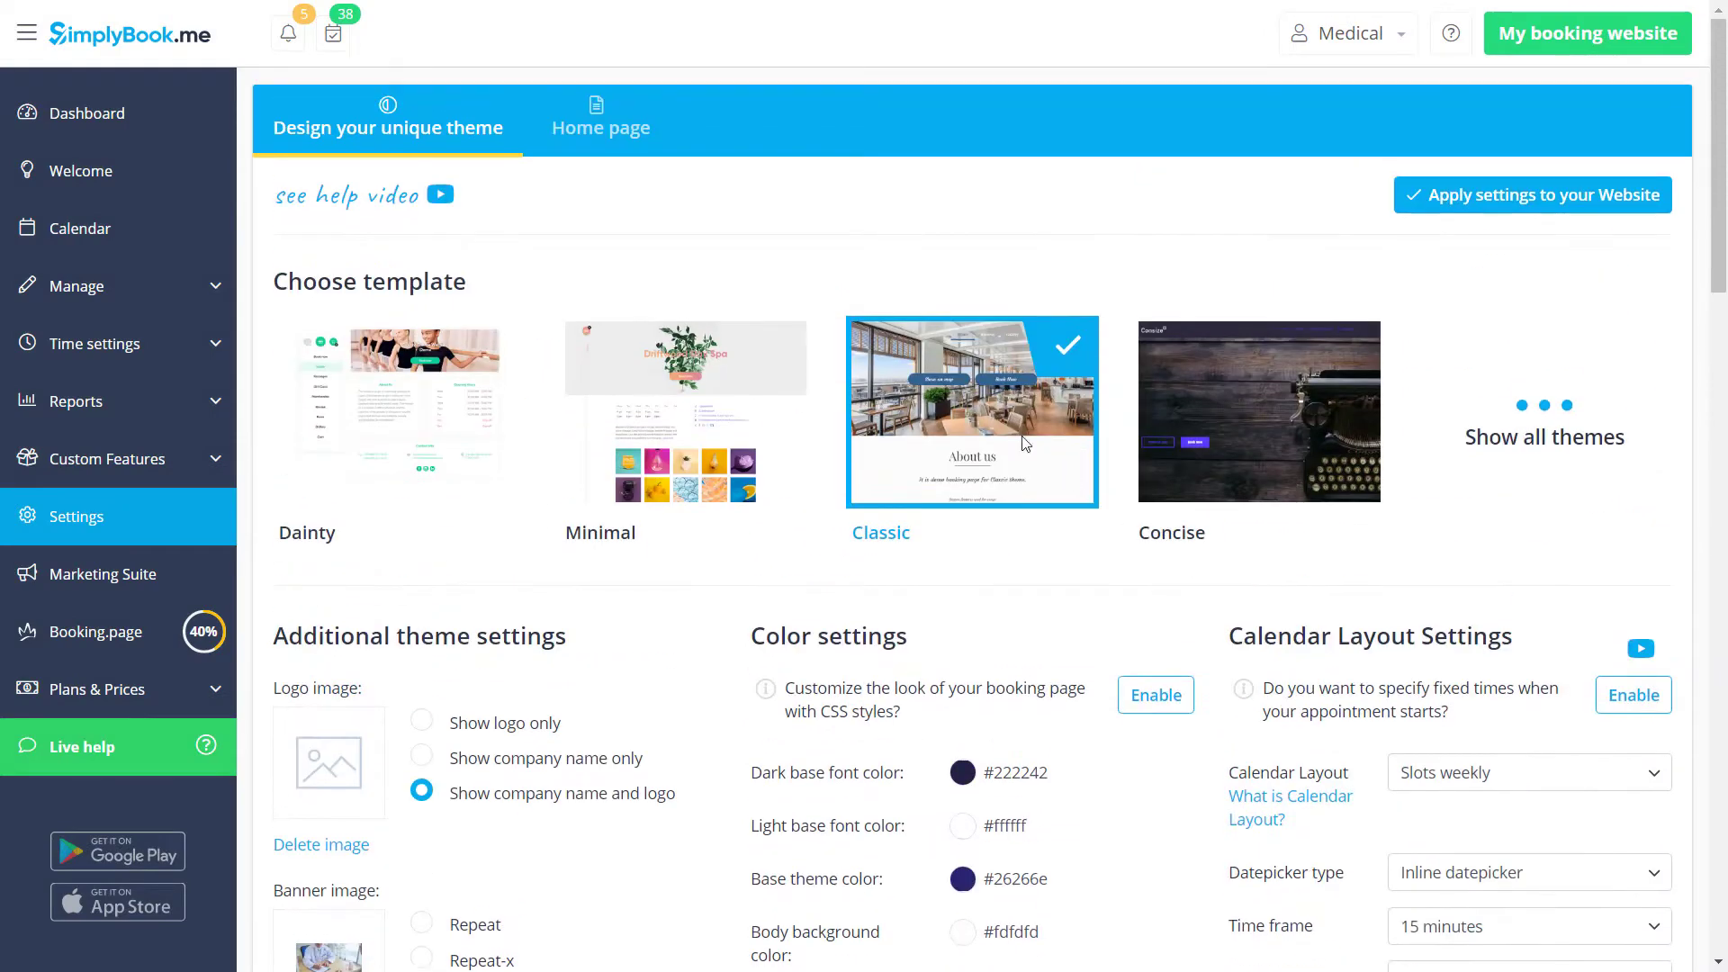
Step: Check the Home page settings and apply the Classic design to the website
click(601, 118)
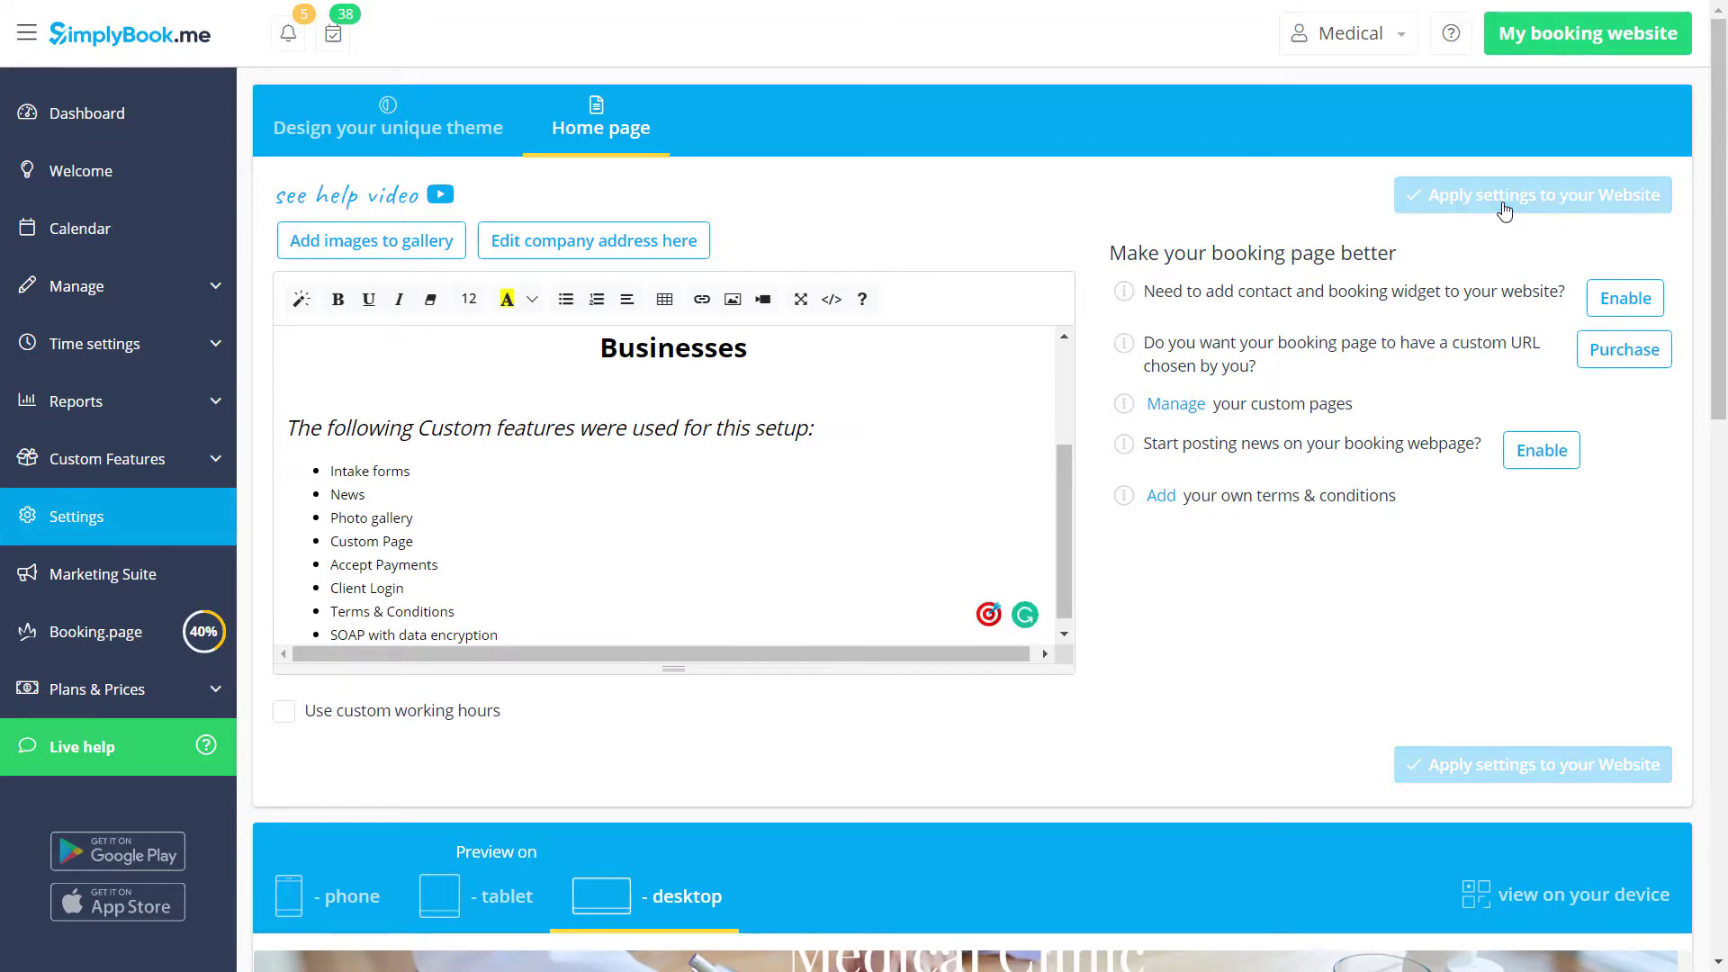
click(1532, 196)
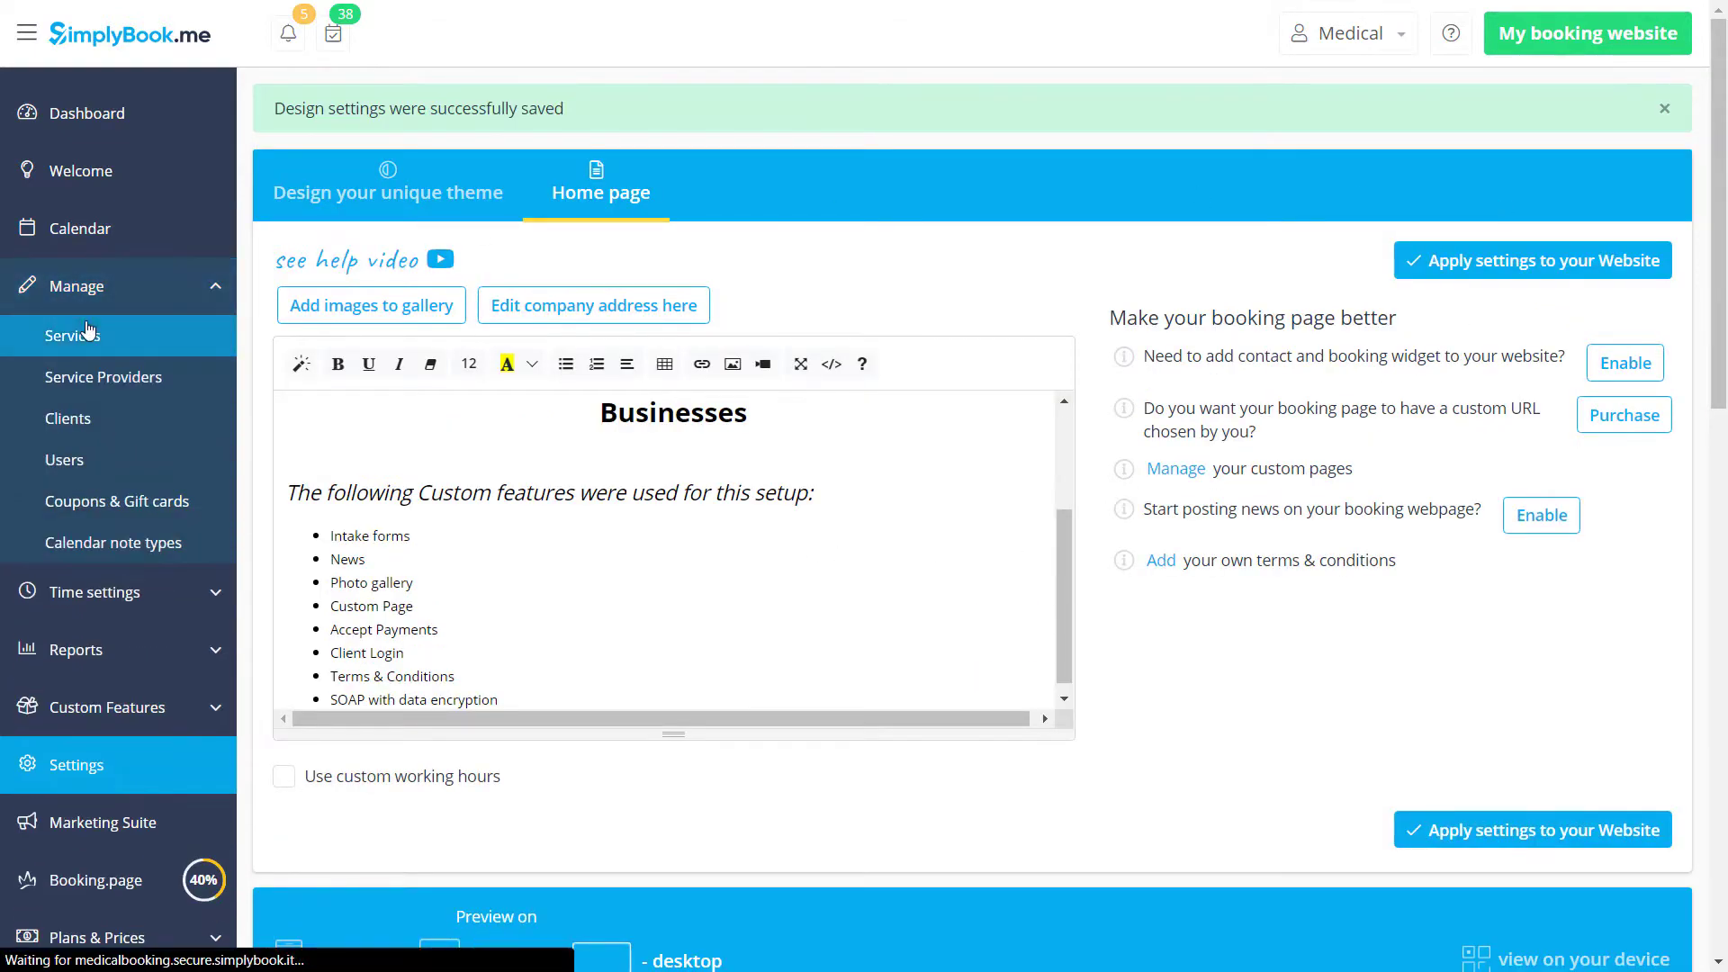
Step: Enable payments for the General Appointment service with a price of 20 EUR
click(72, 335)
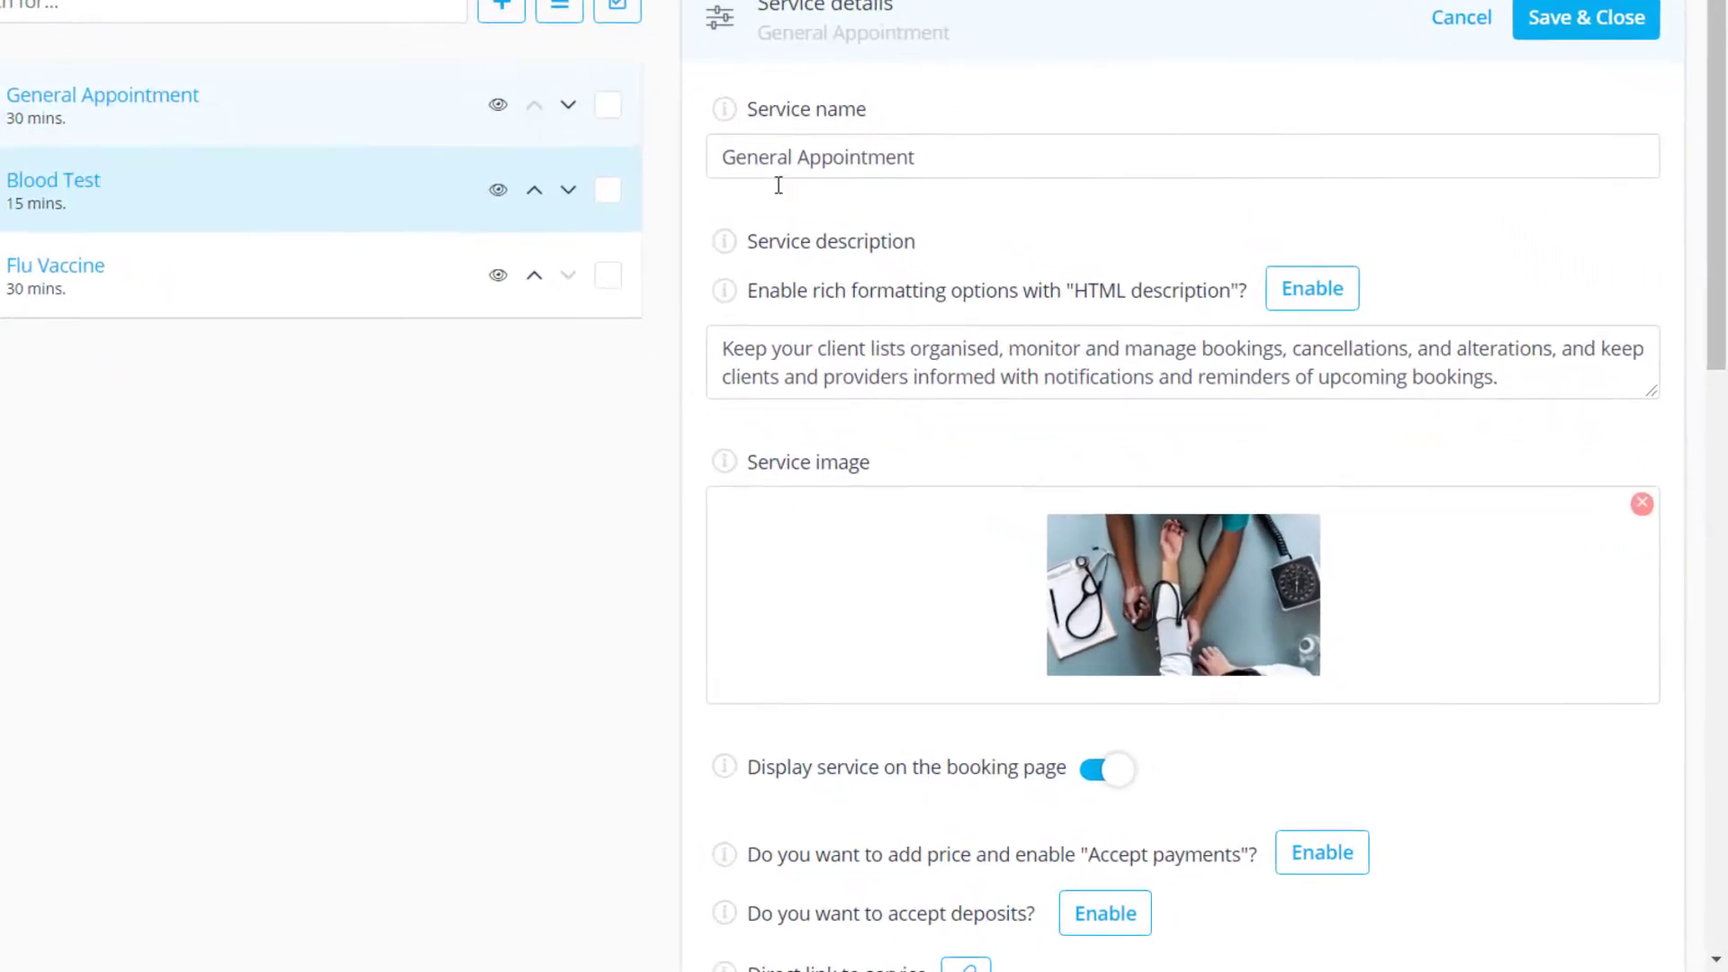
scroll(down, 3)
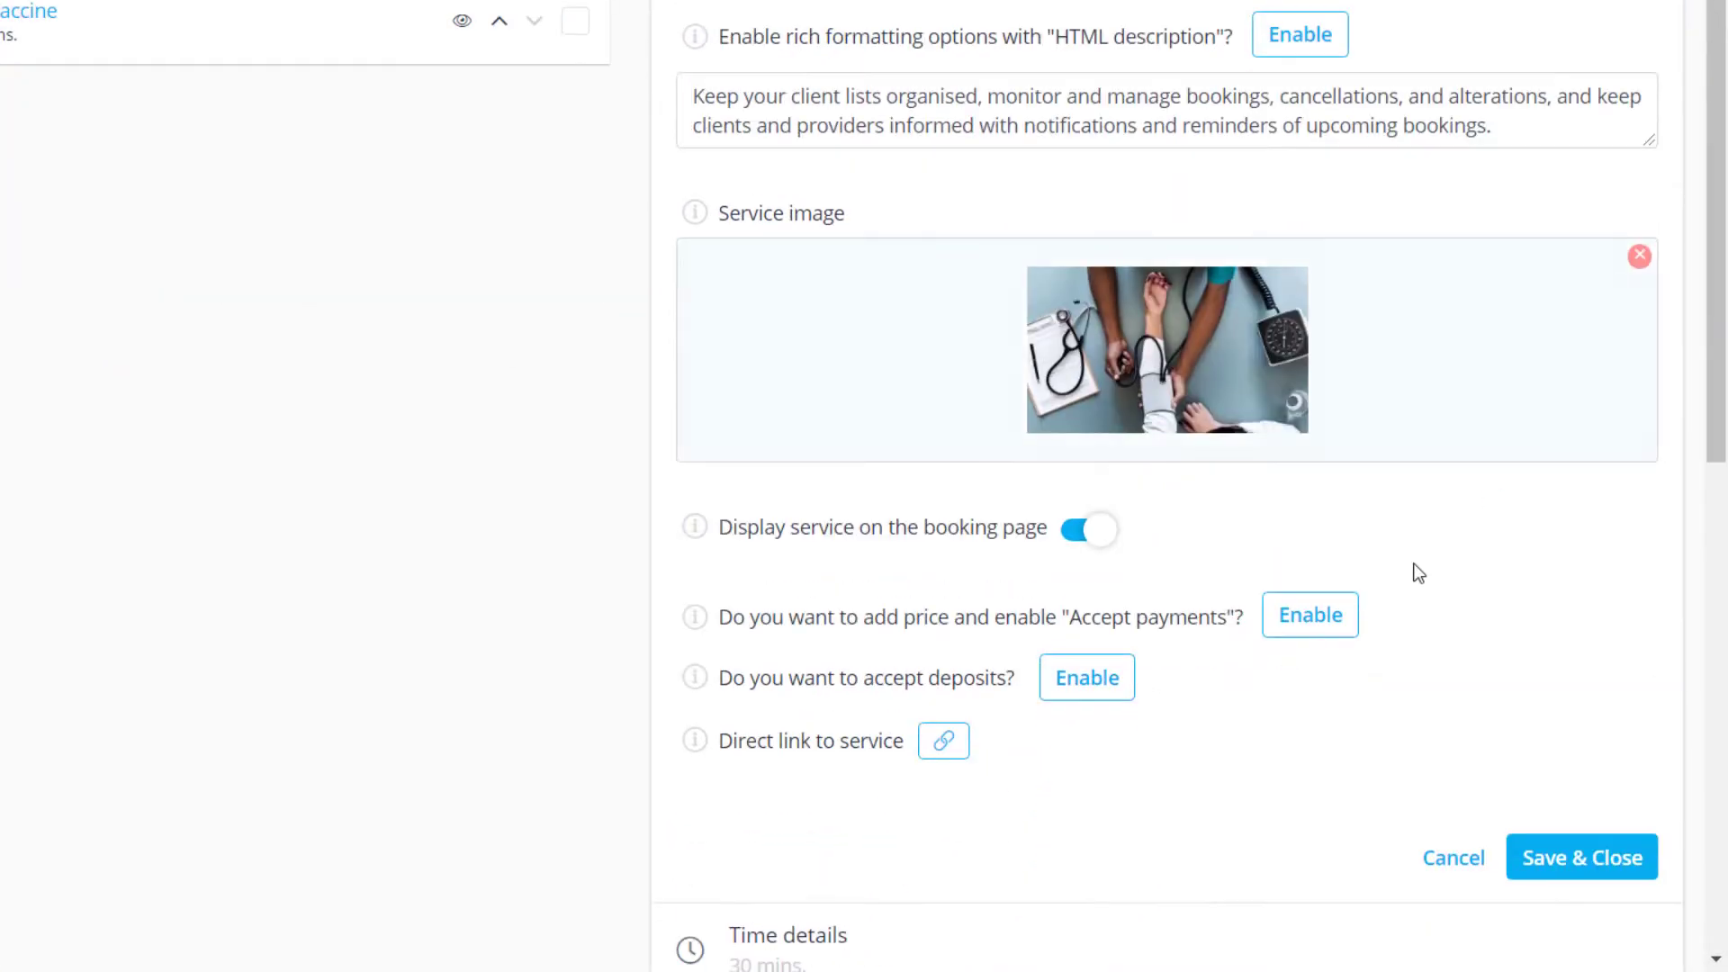
click(1310, 615)
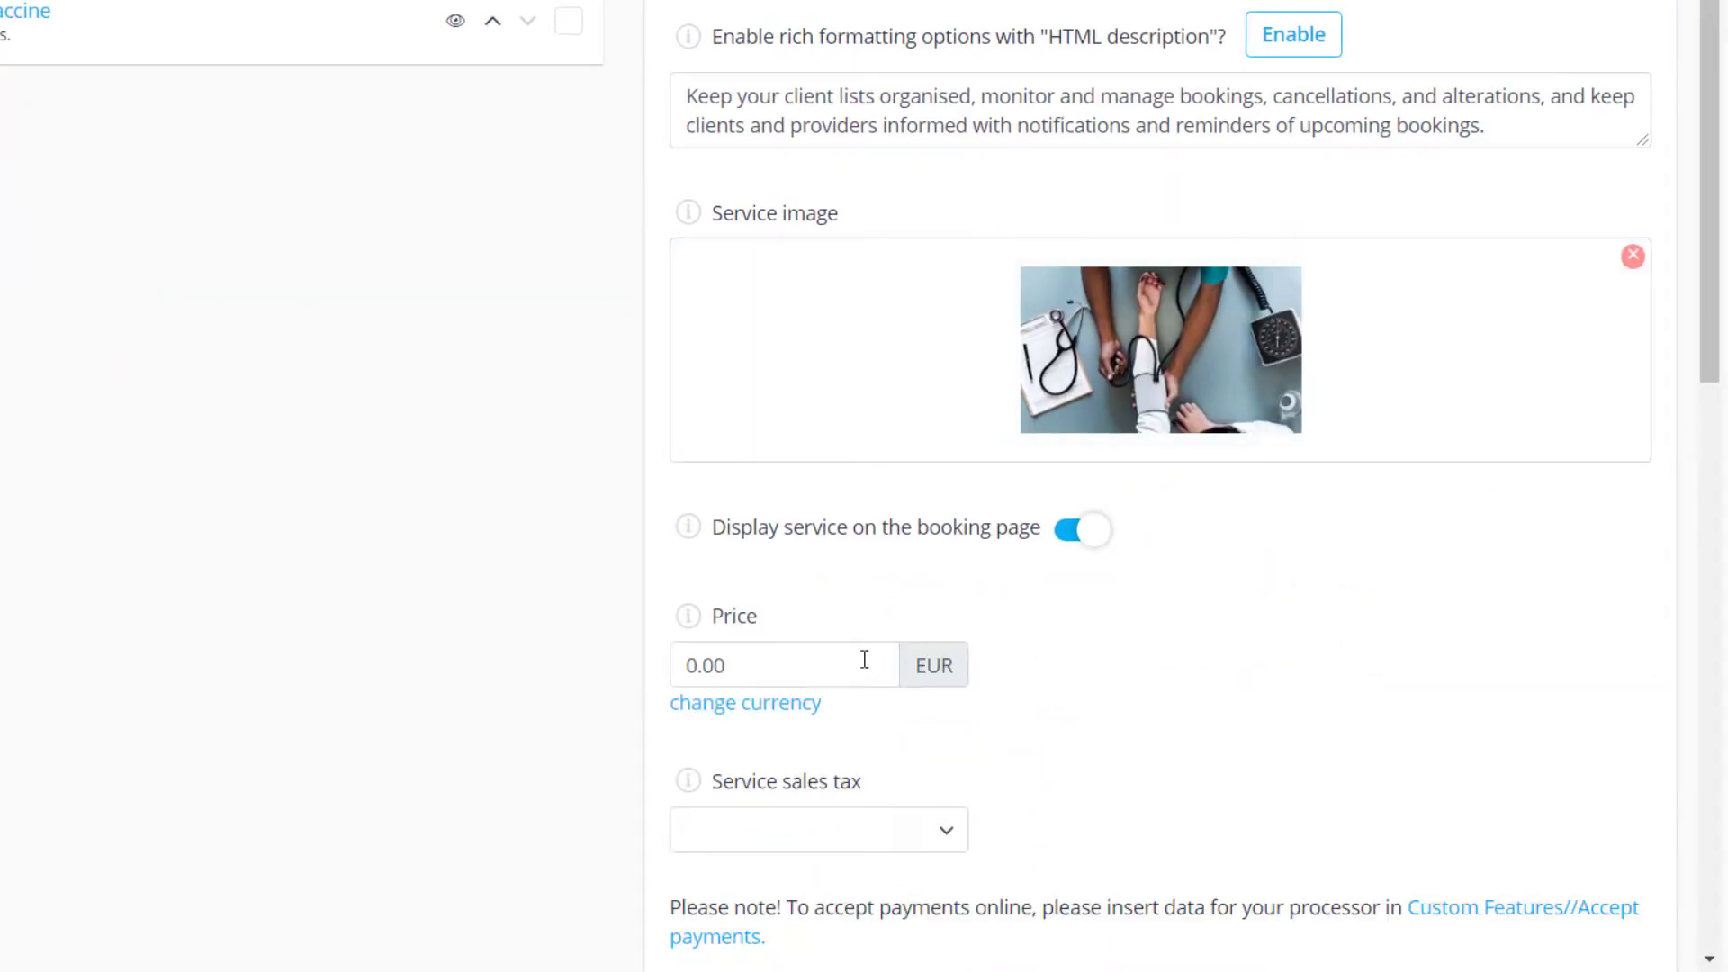
text(20)
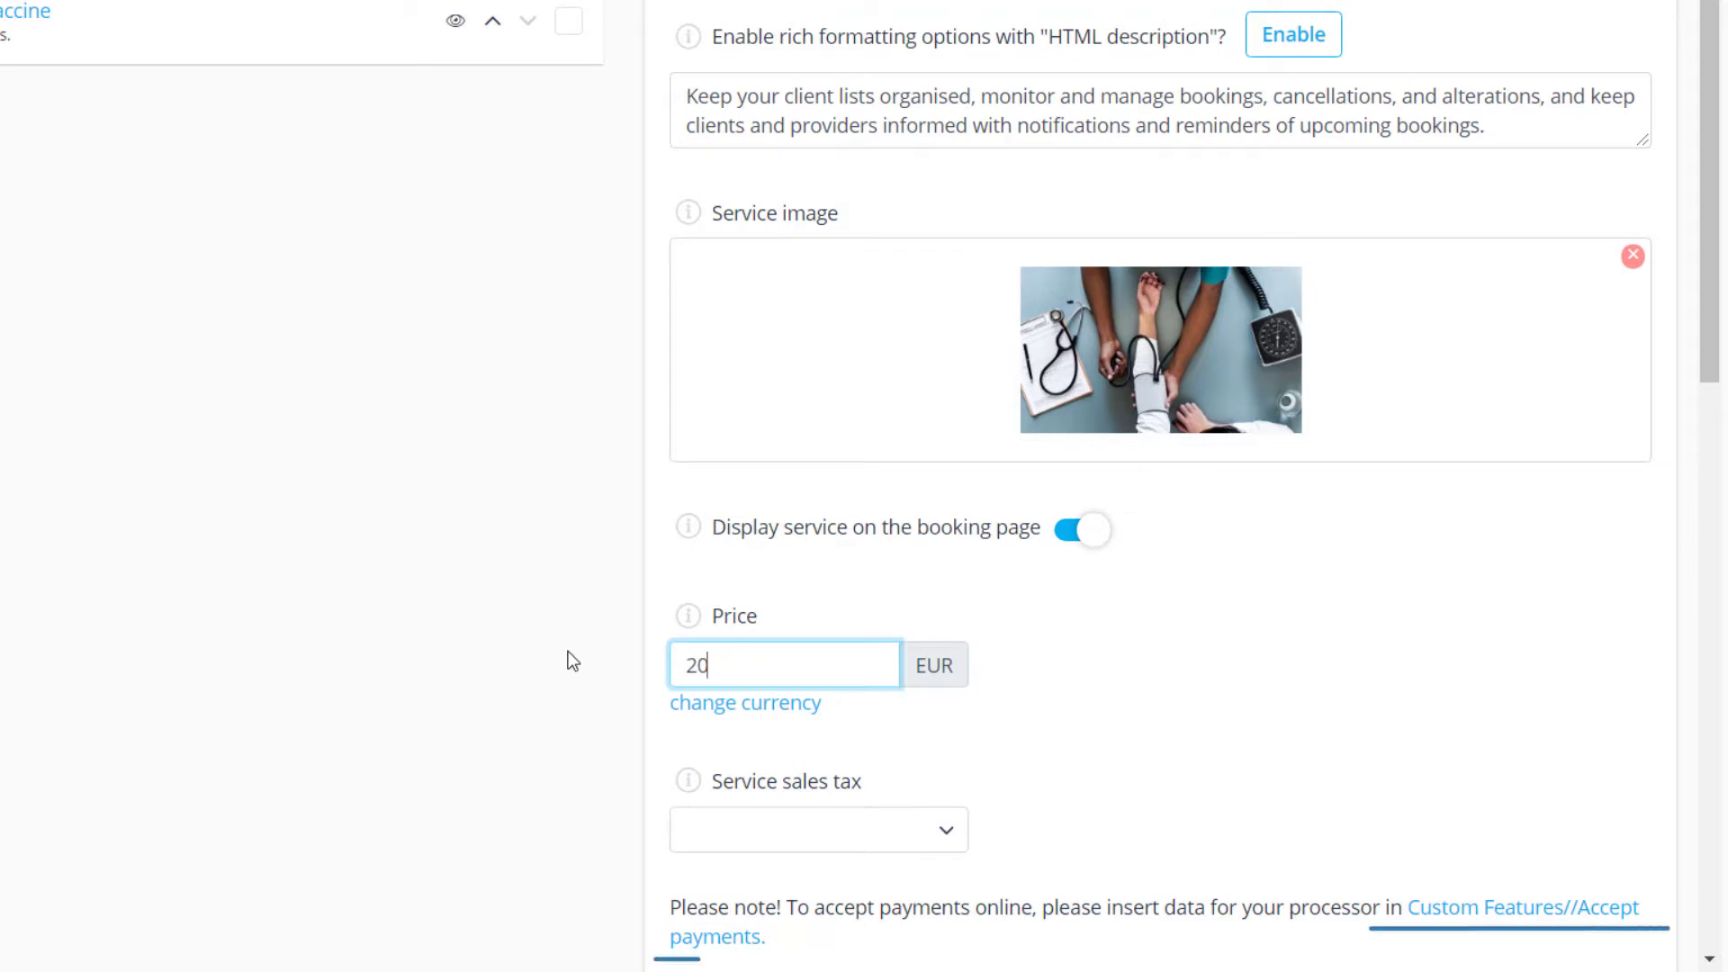
scroll(down, 3)
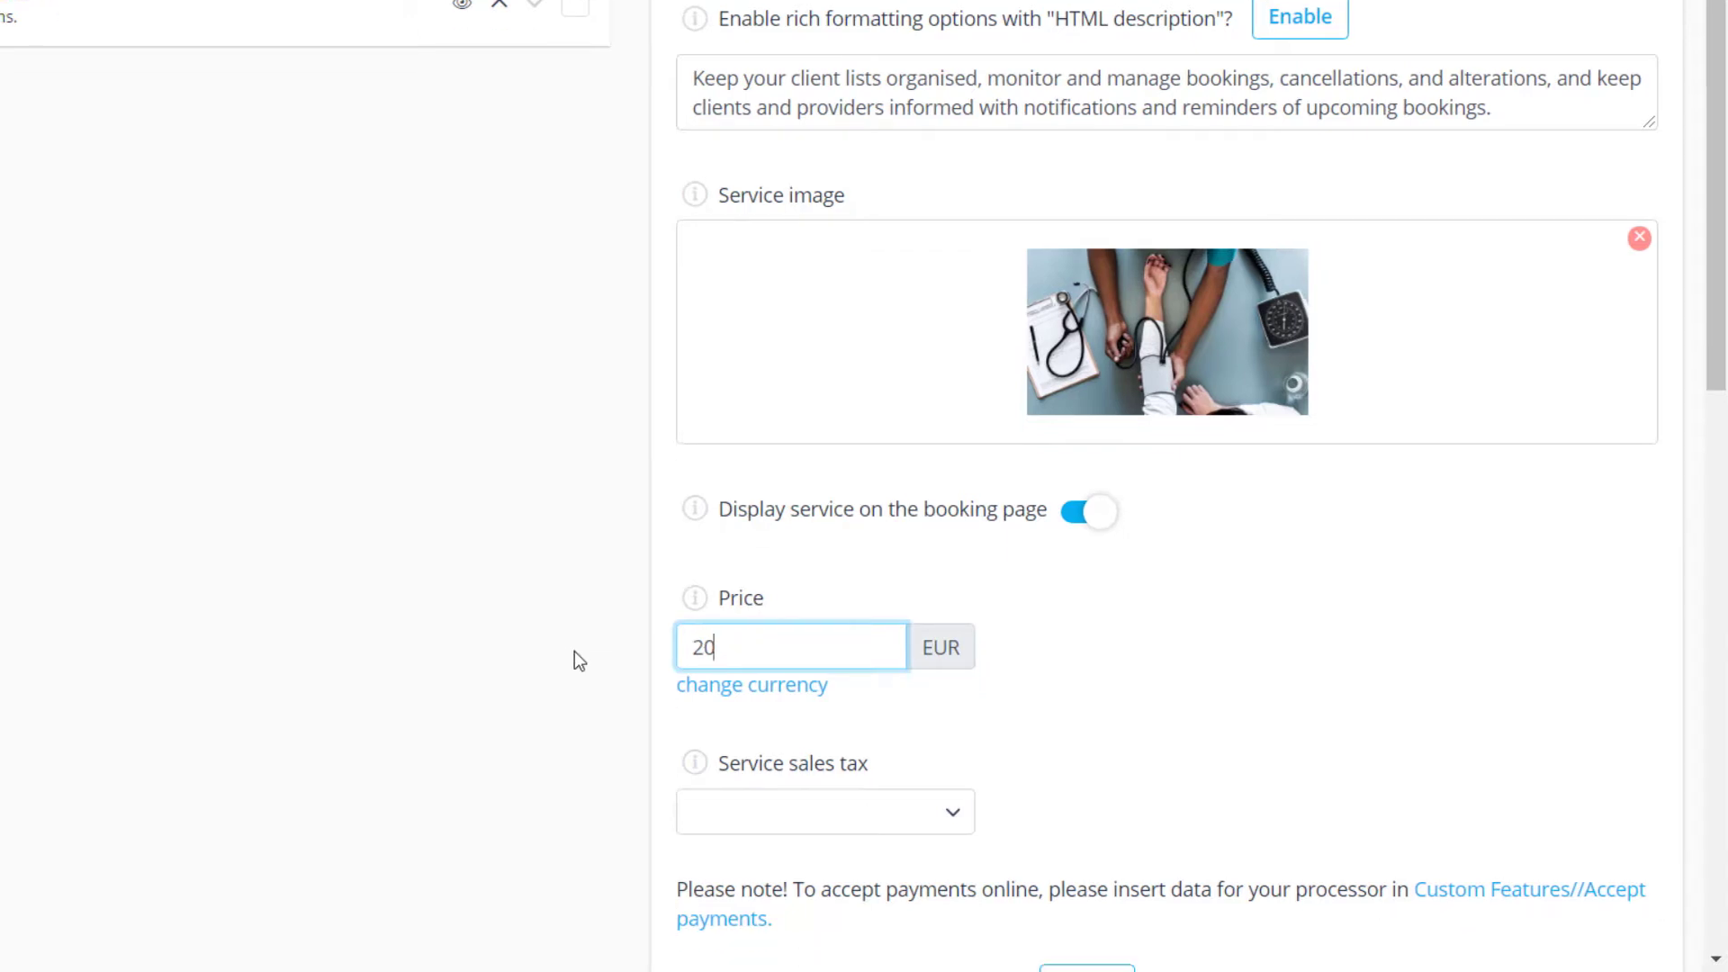
scroll(down, 3)
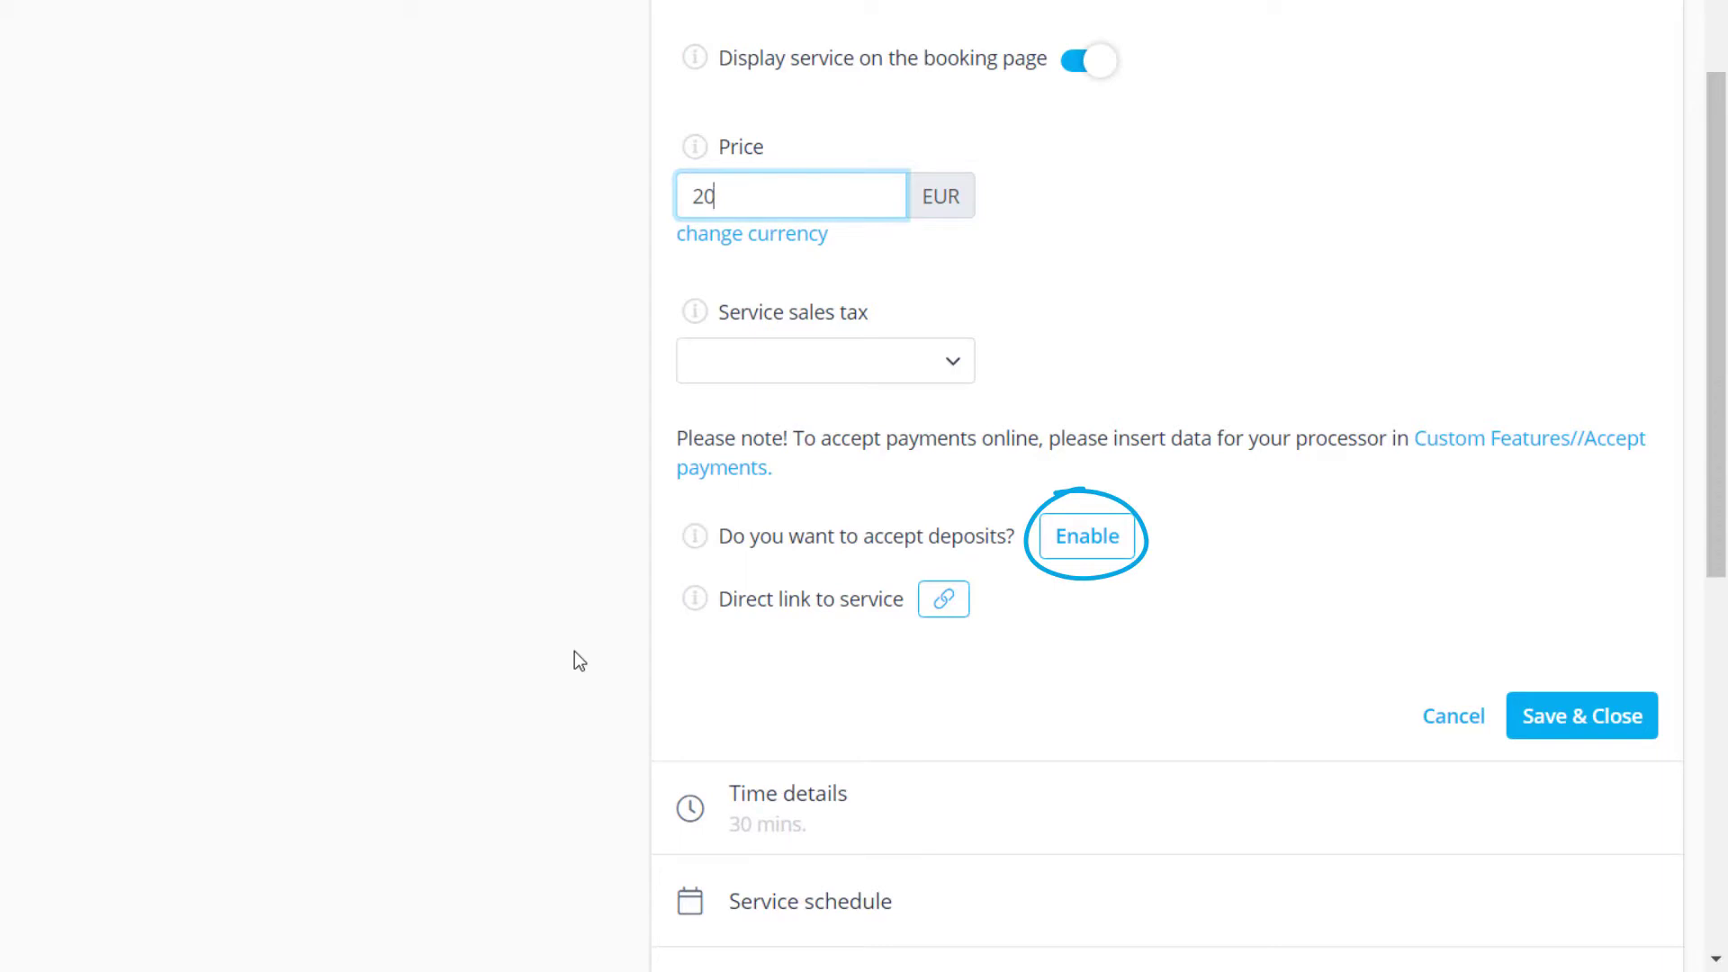
scroll(down, 3)
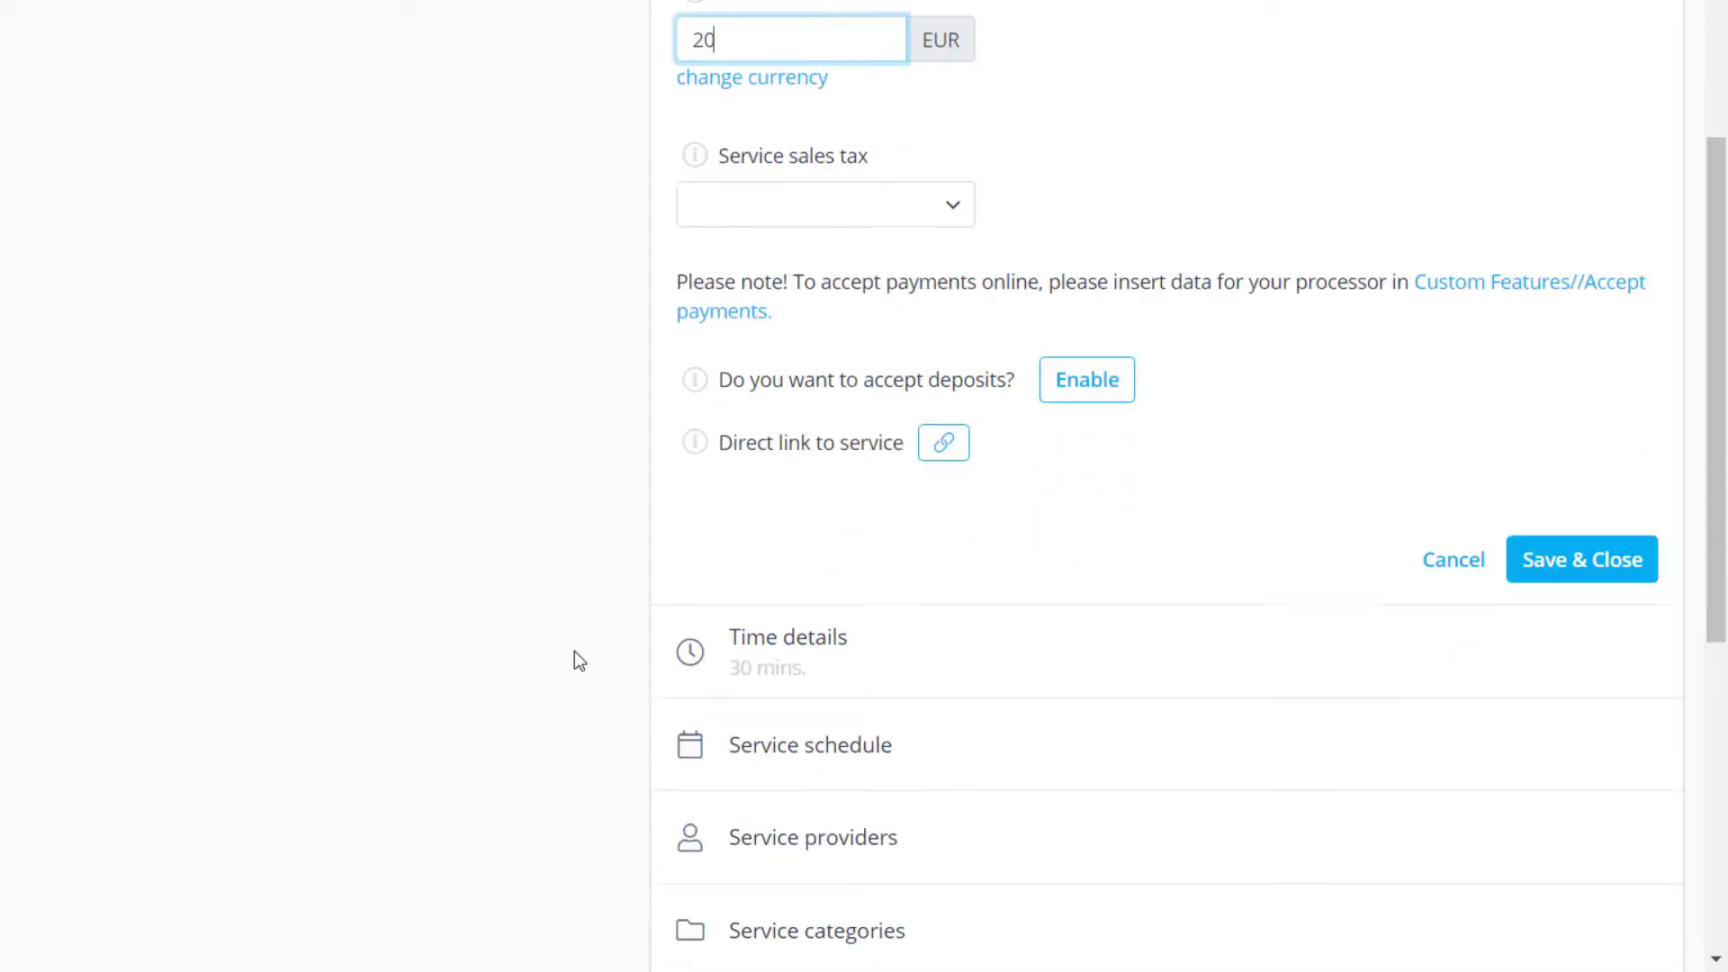
scroll(down, 3)
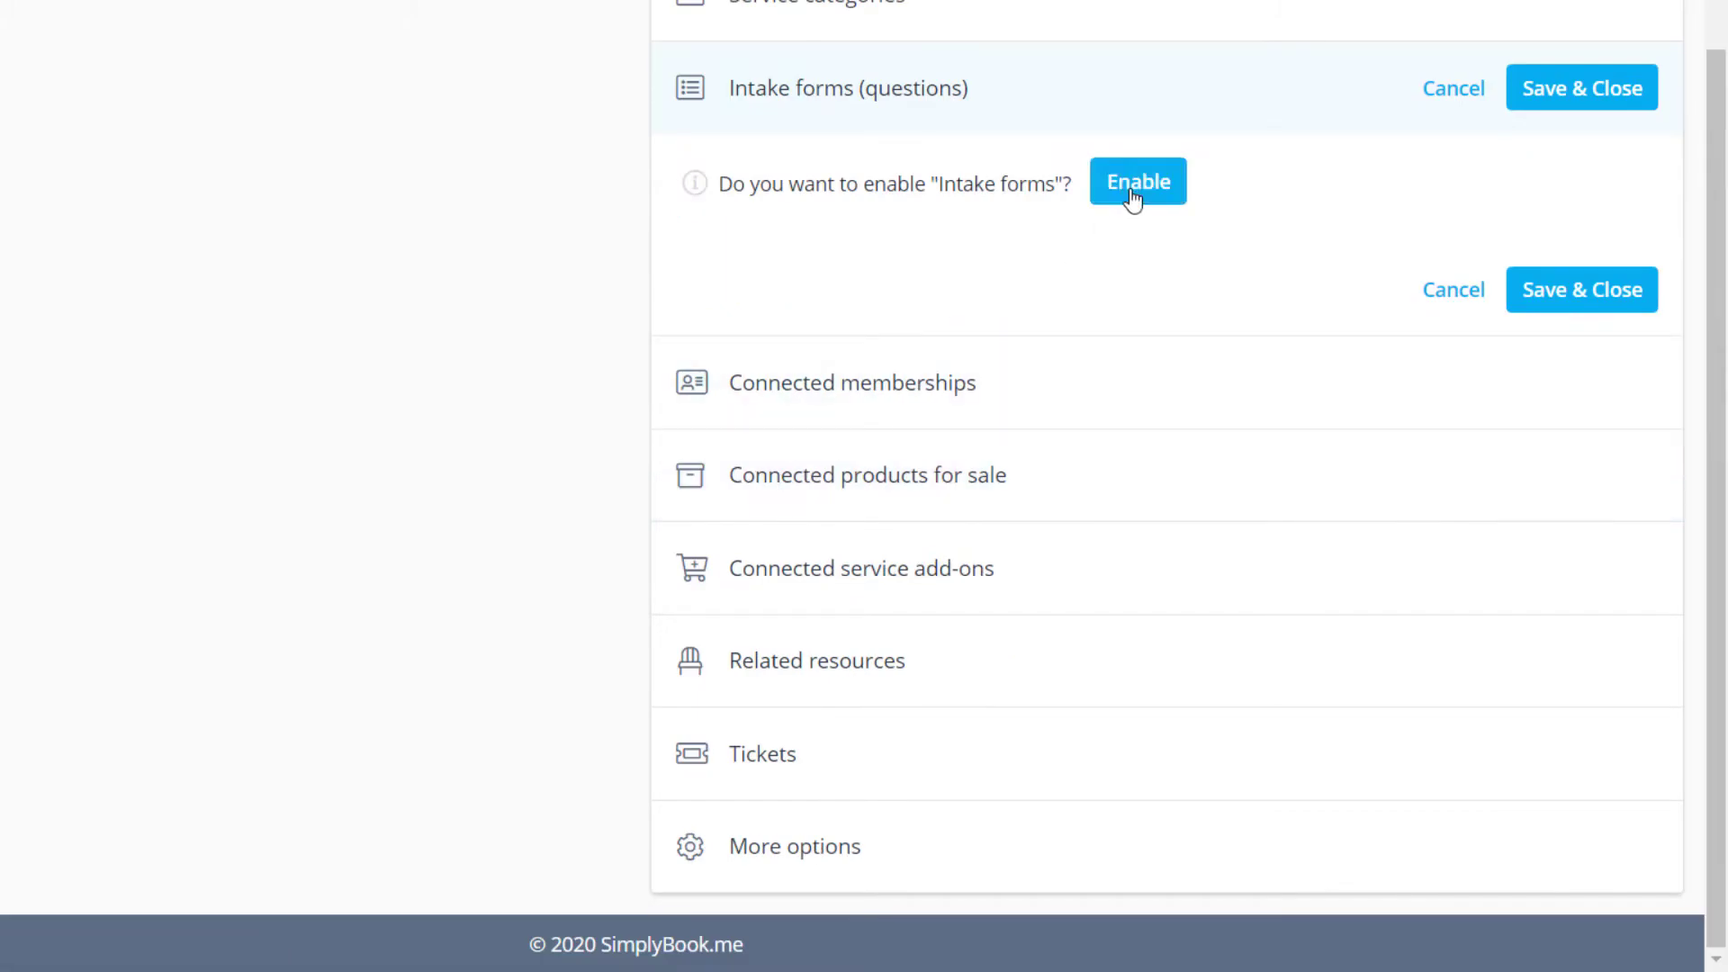
Step: Turn on intake forms with the symptoms question for General Appointment and save
click(1138, 182)
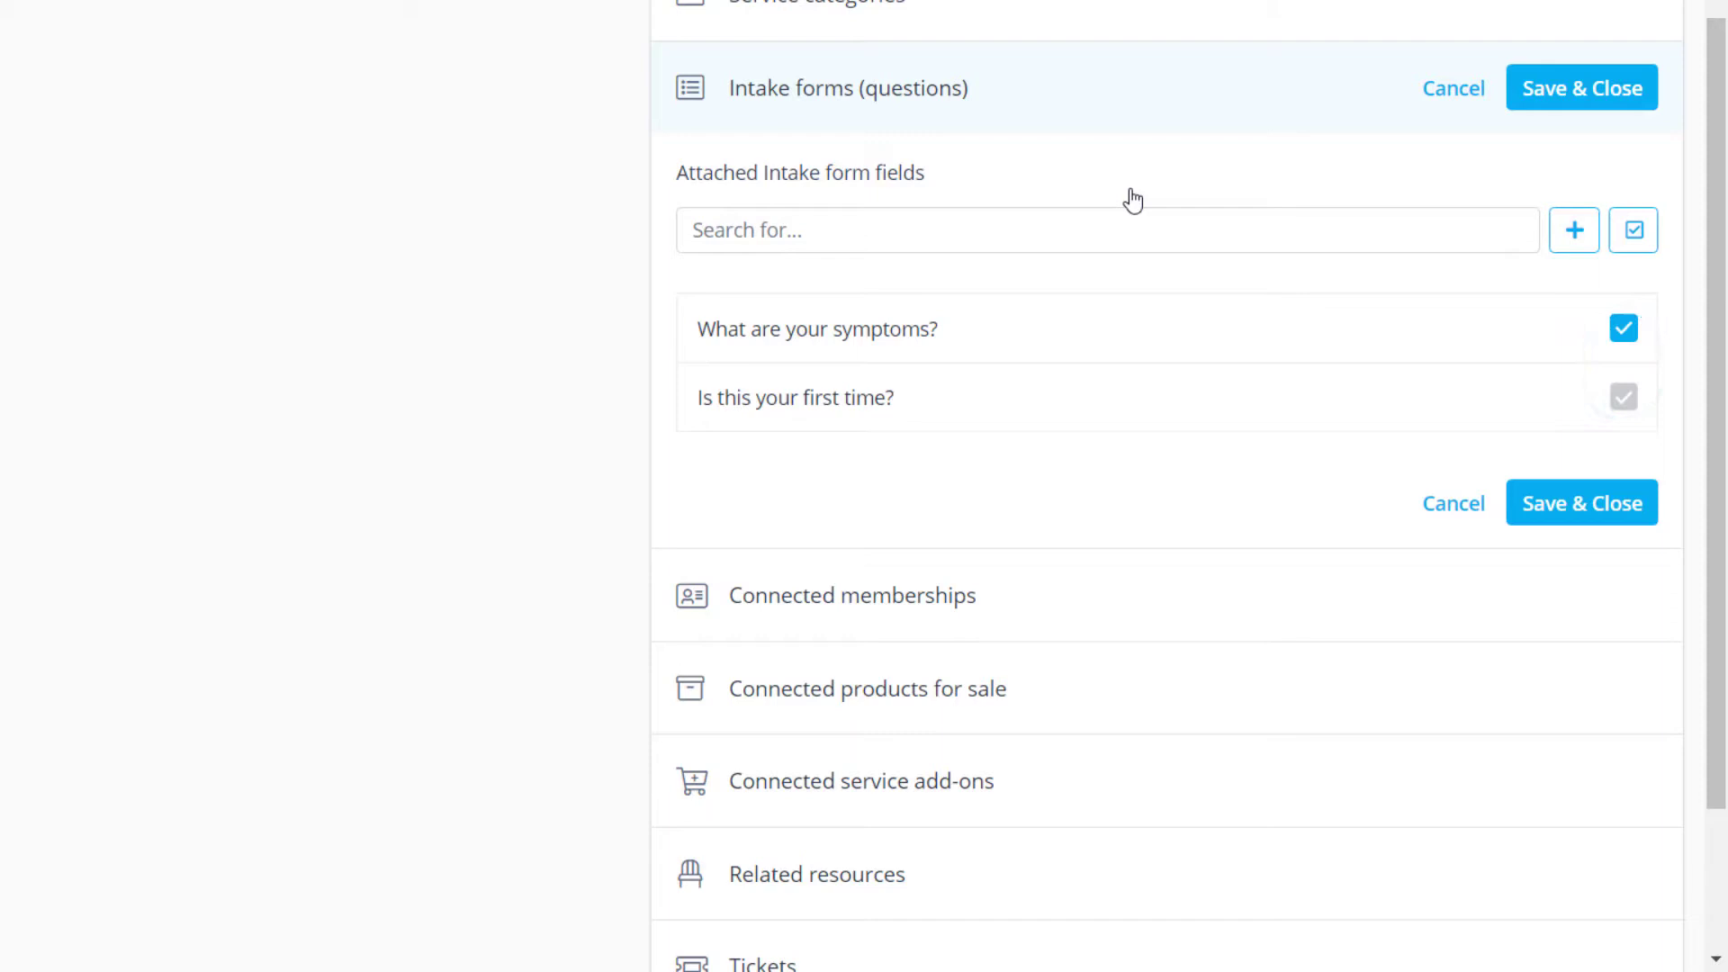
click(1580, 502)
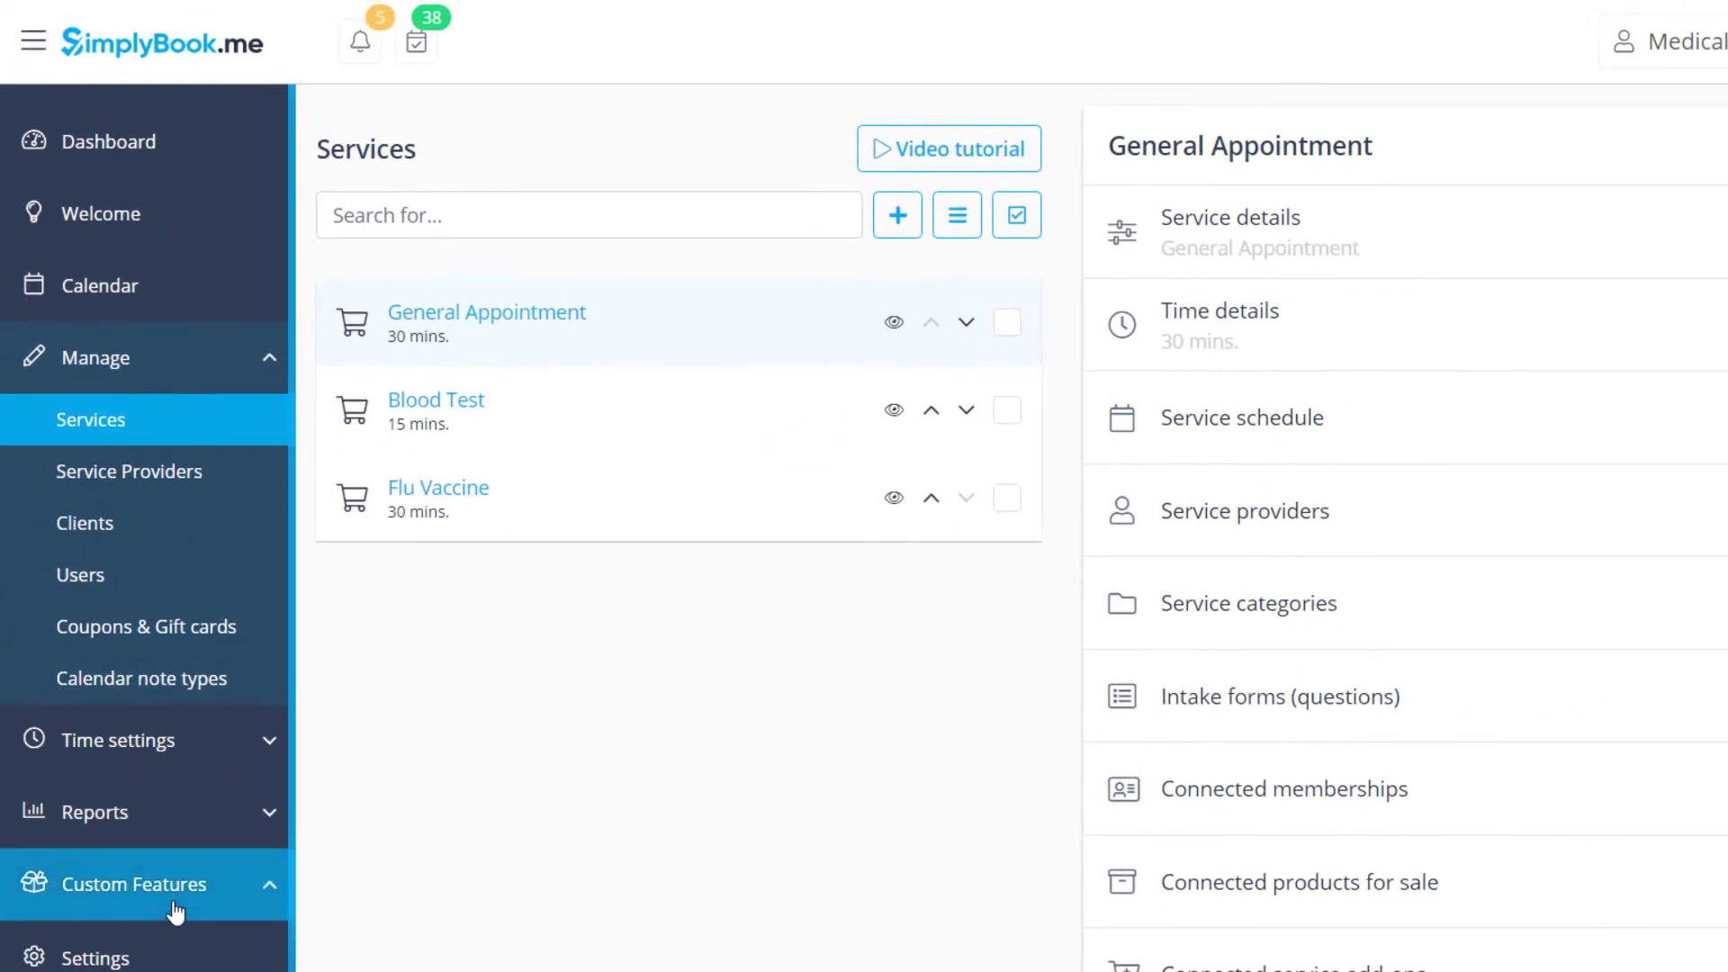
Step: Search custom features for 'news' and open the News feature's Manage page
click(136, 883)
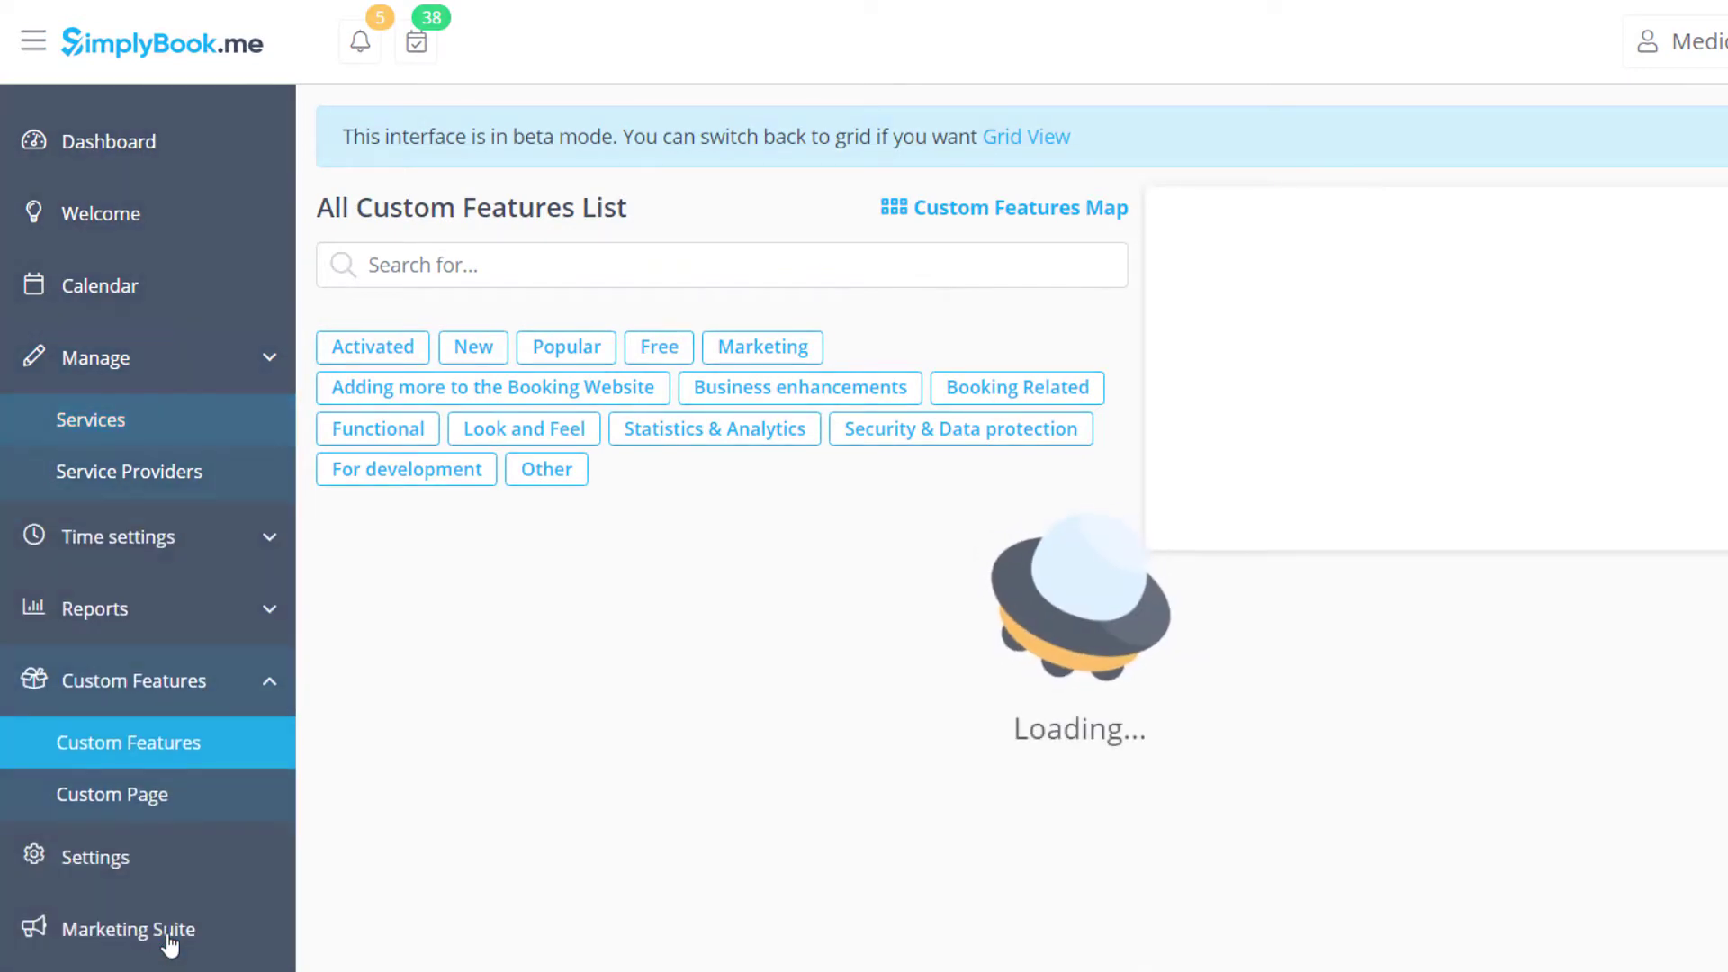
text(news)
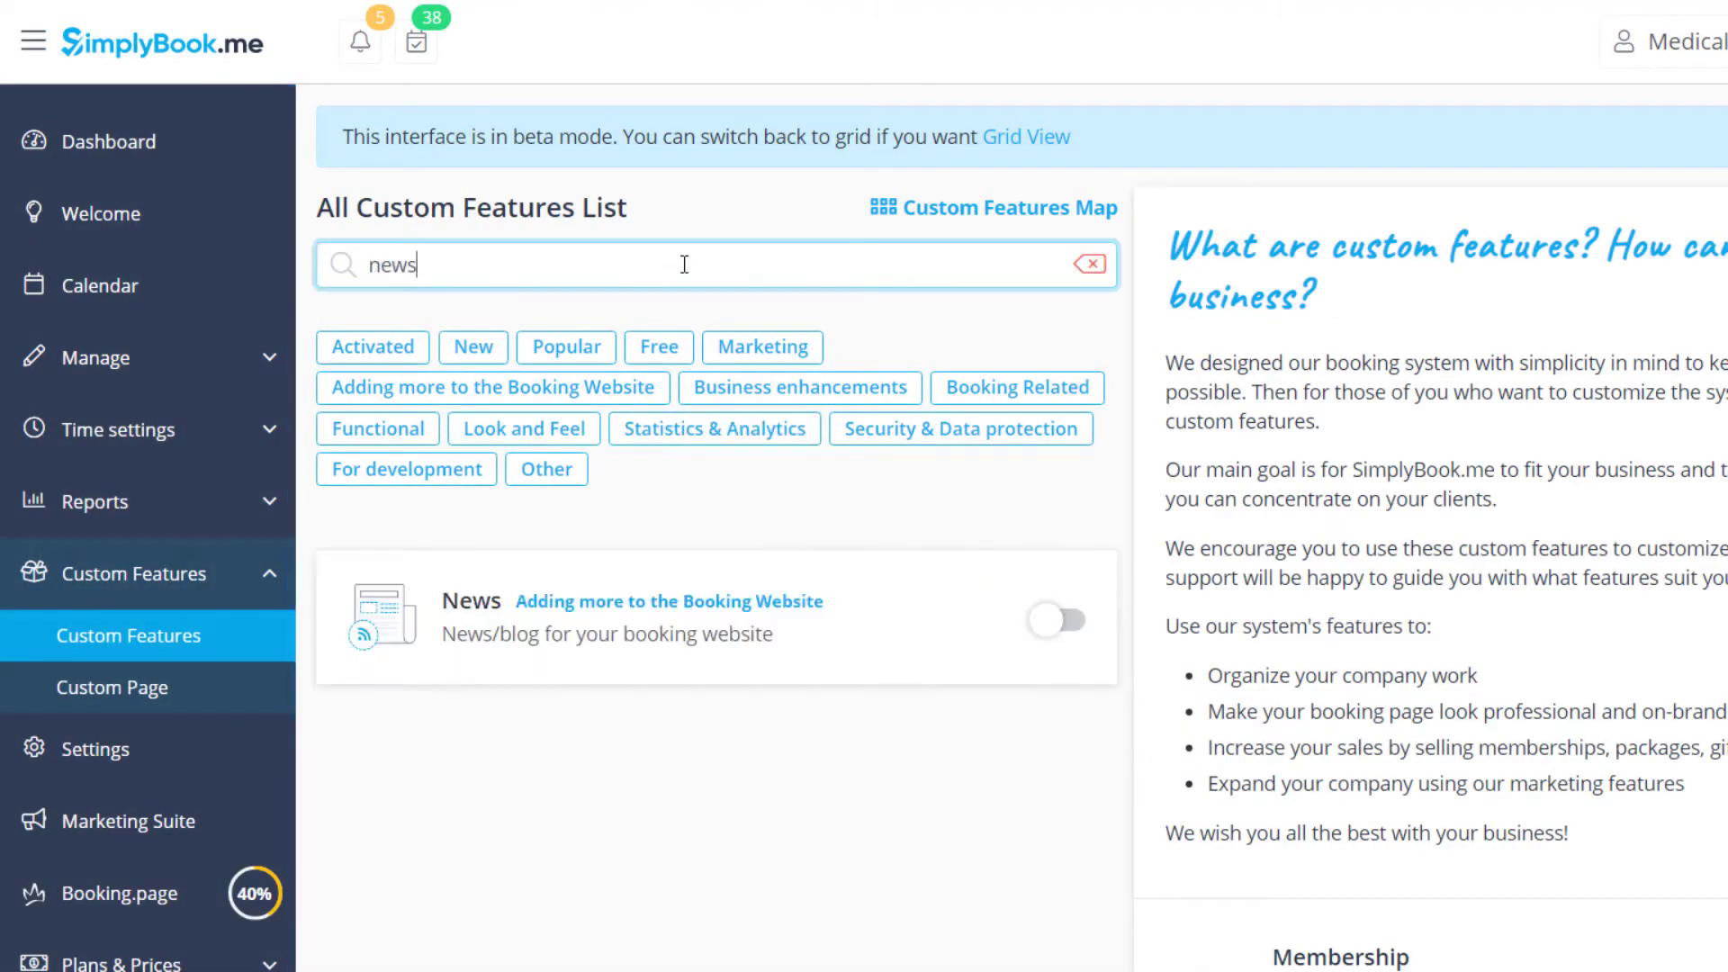
click(1055, 618)
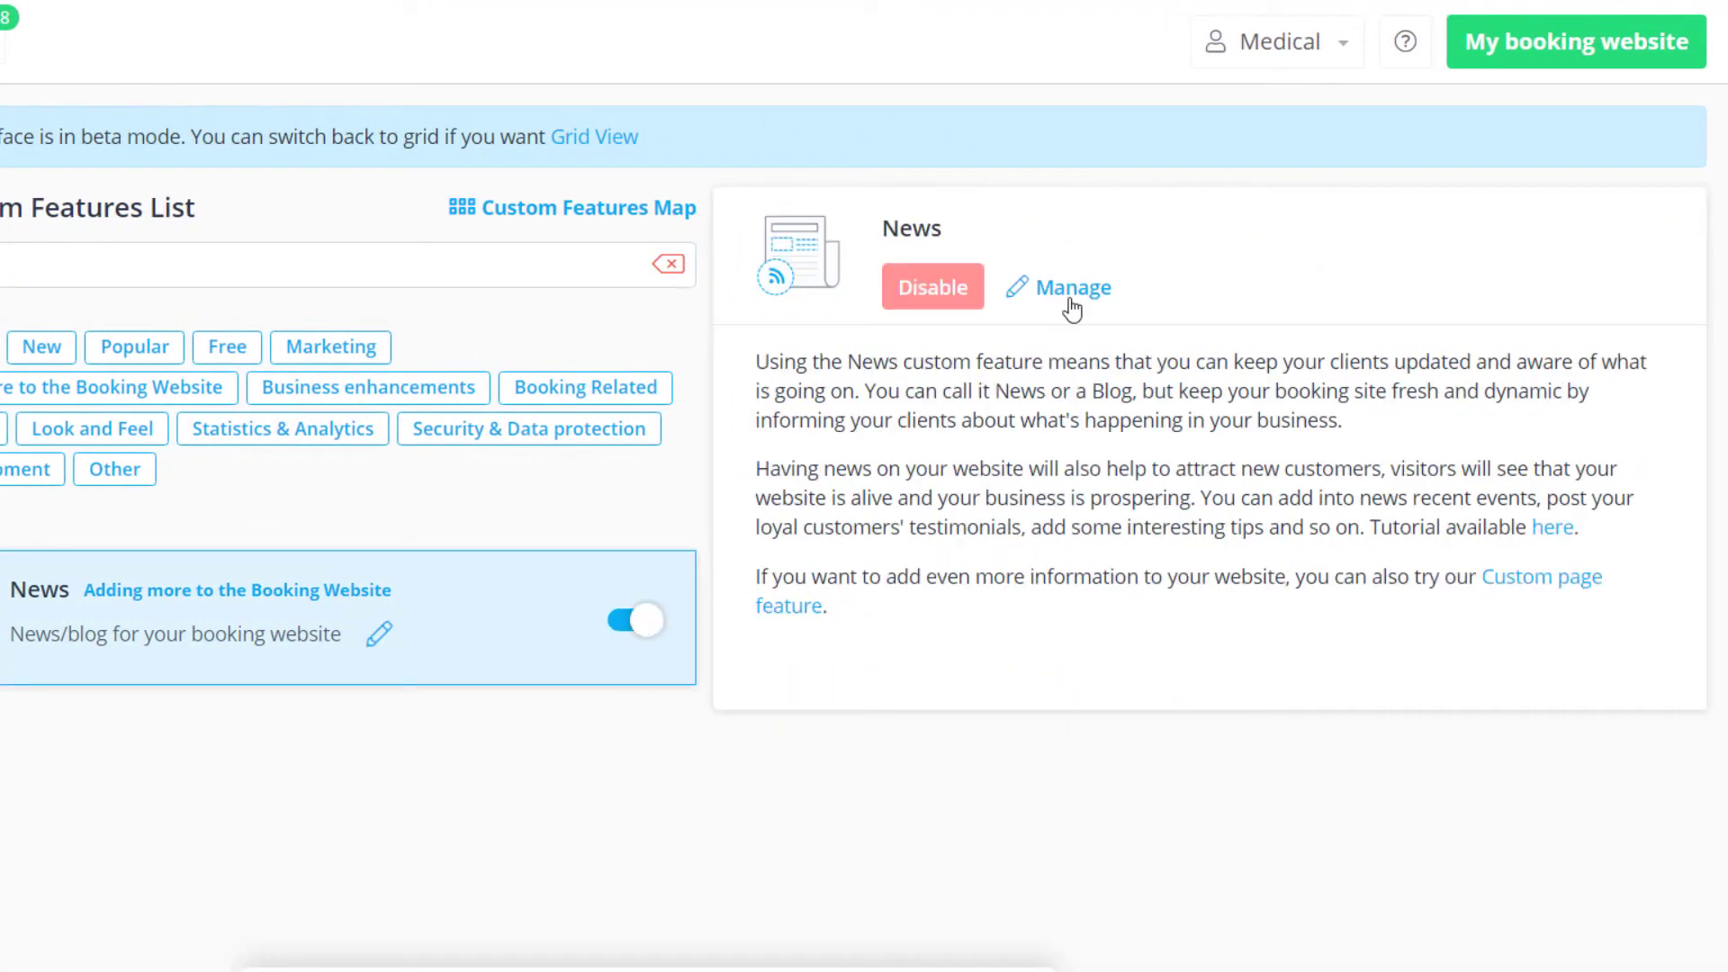
click(1072, 286)
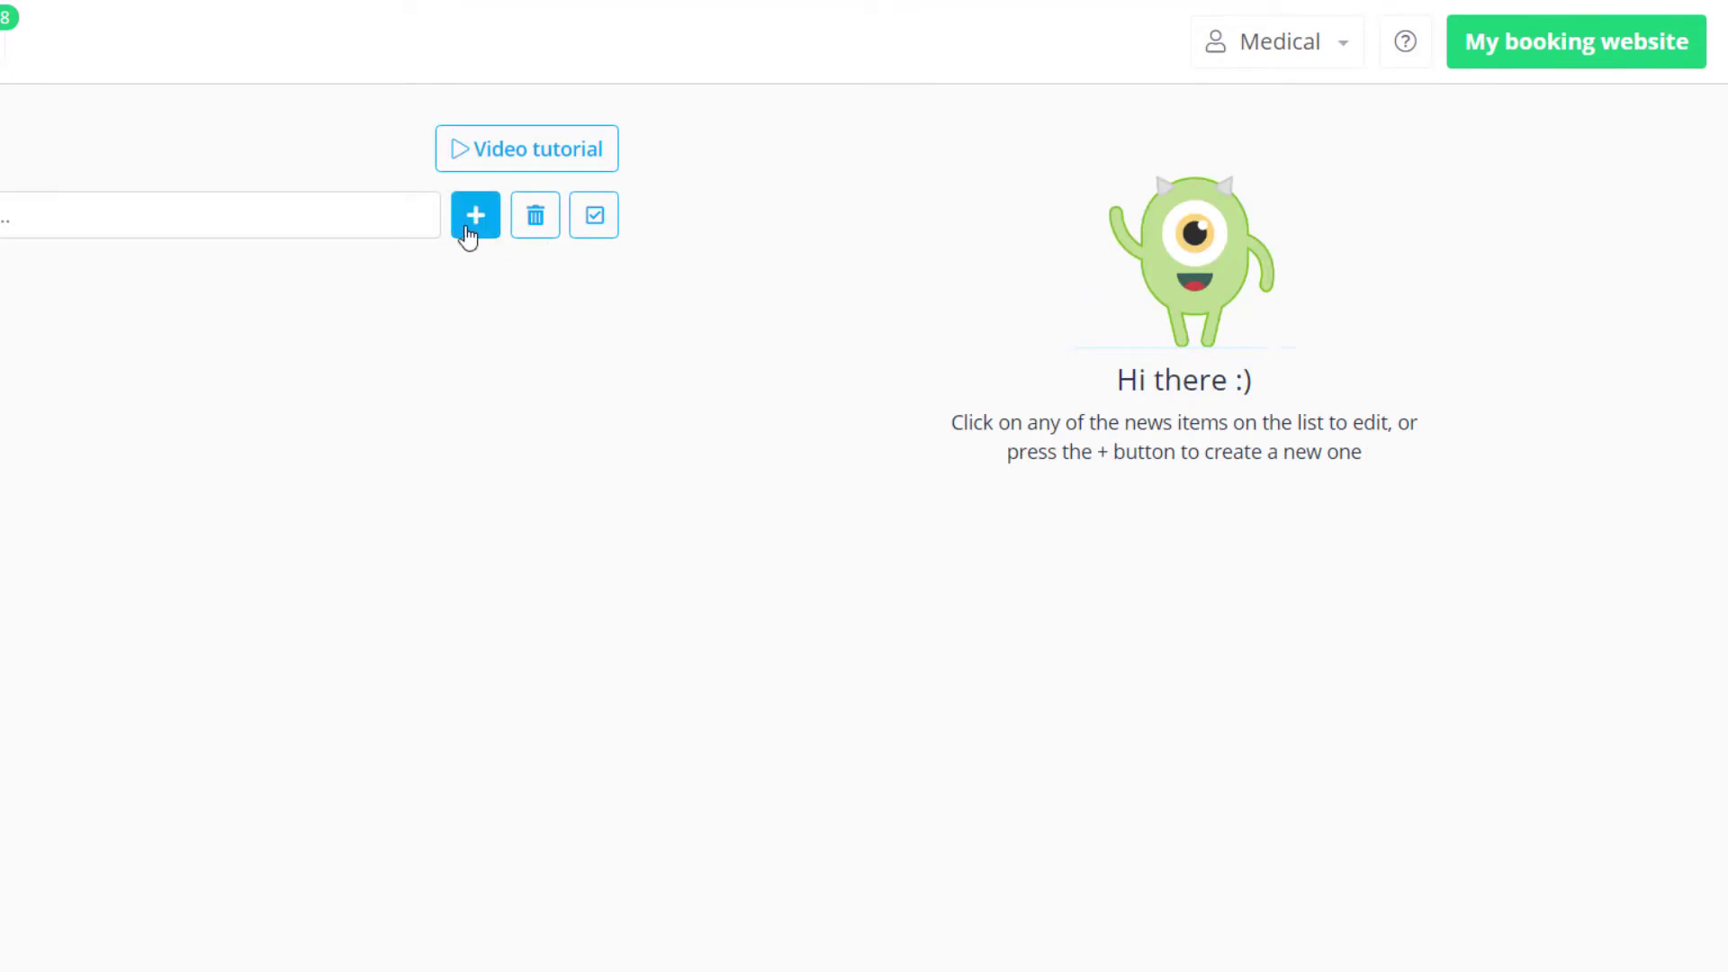
Step: Add news post 'Medical and Health Centre Booking software' dated 09-11-2020 with extract and content
click(475, 215)
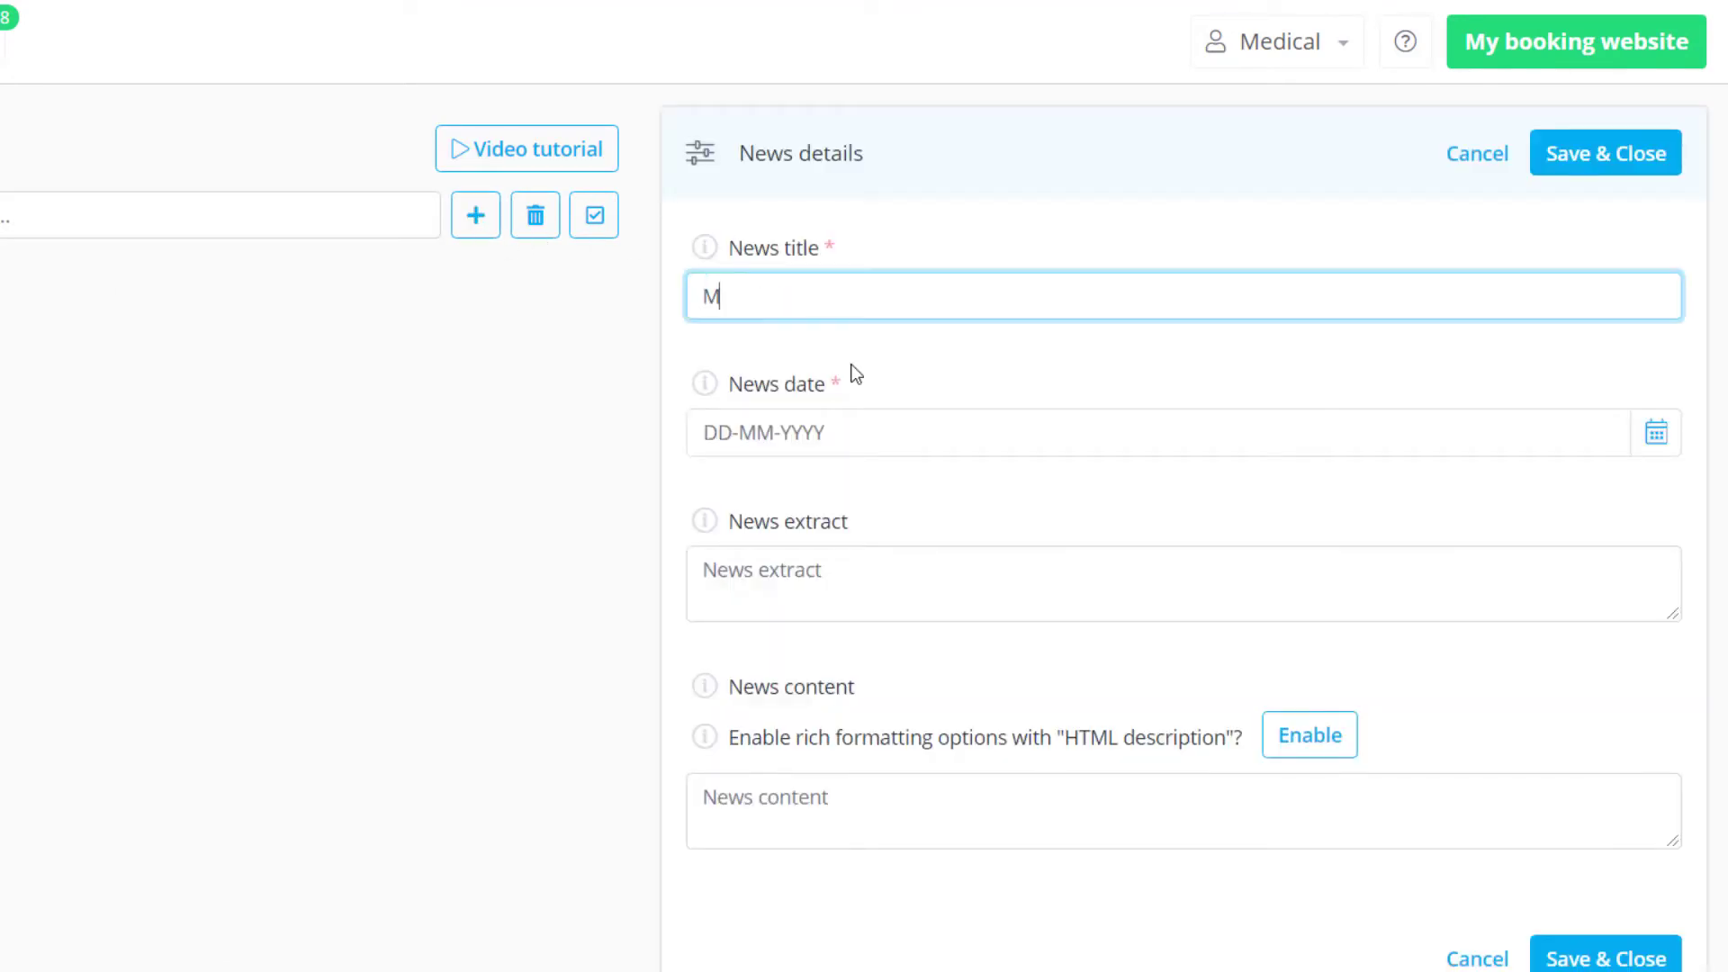
text(edical and Health Centre Booking software)
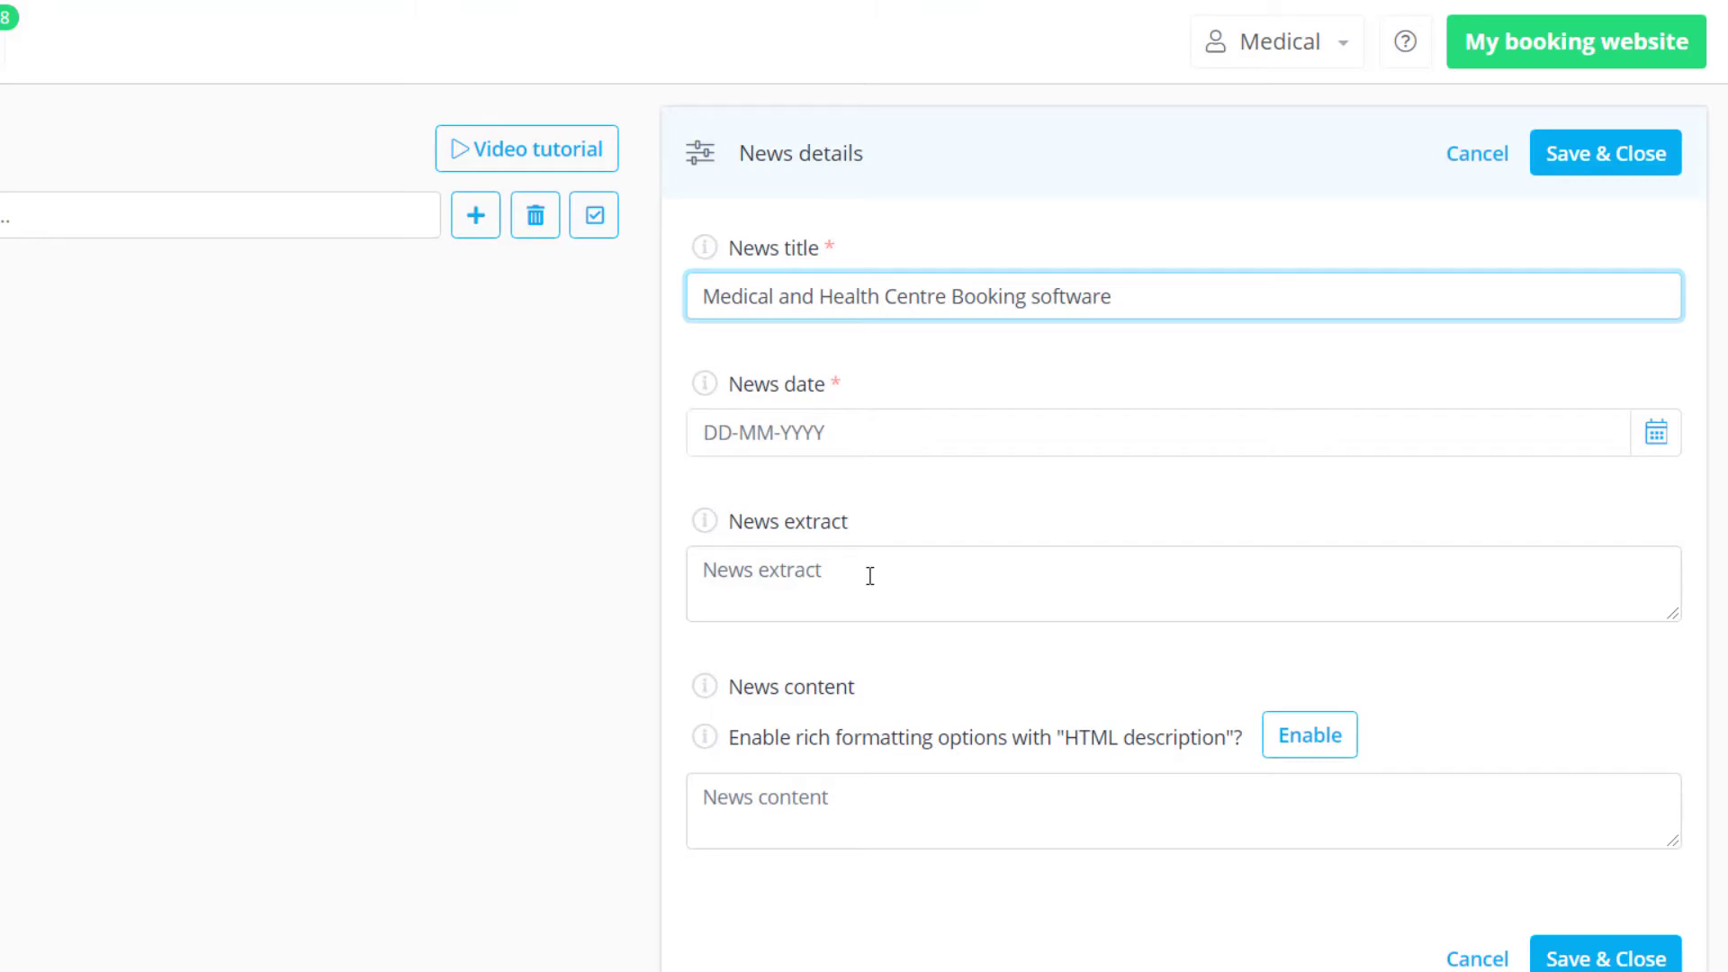
text(For all medical, health, and wellness business)
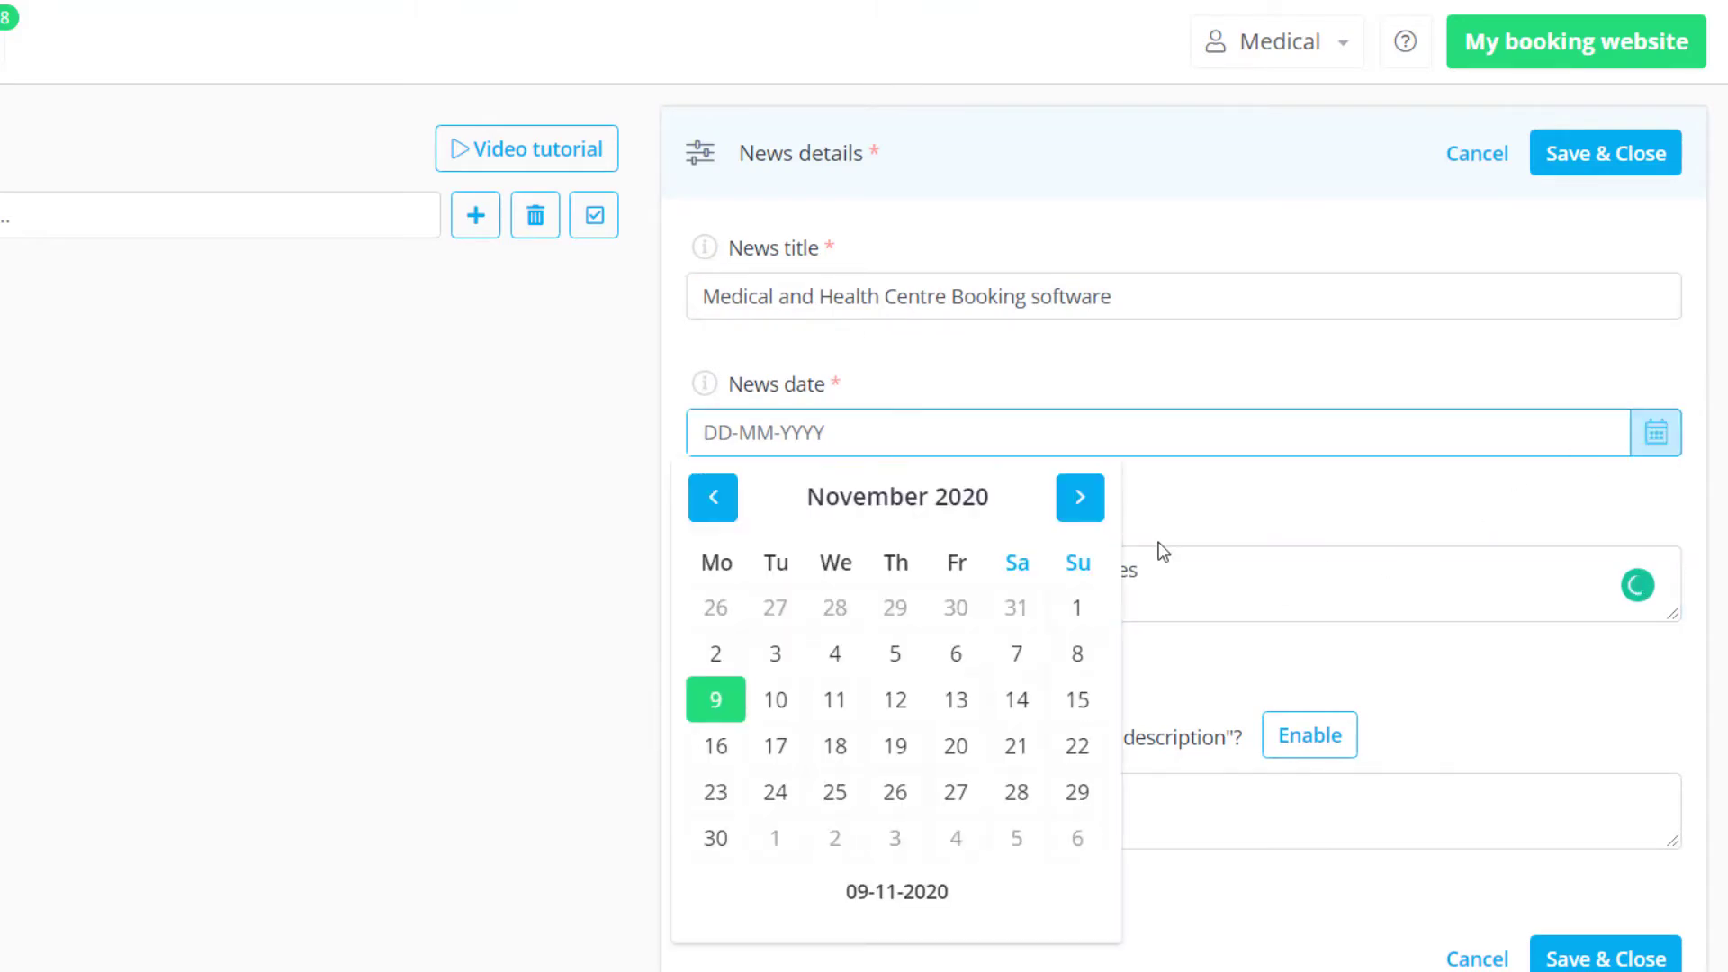
click(713, 699)
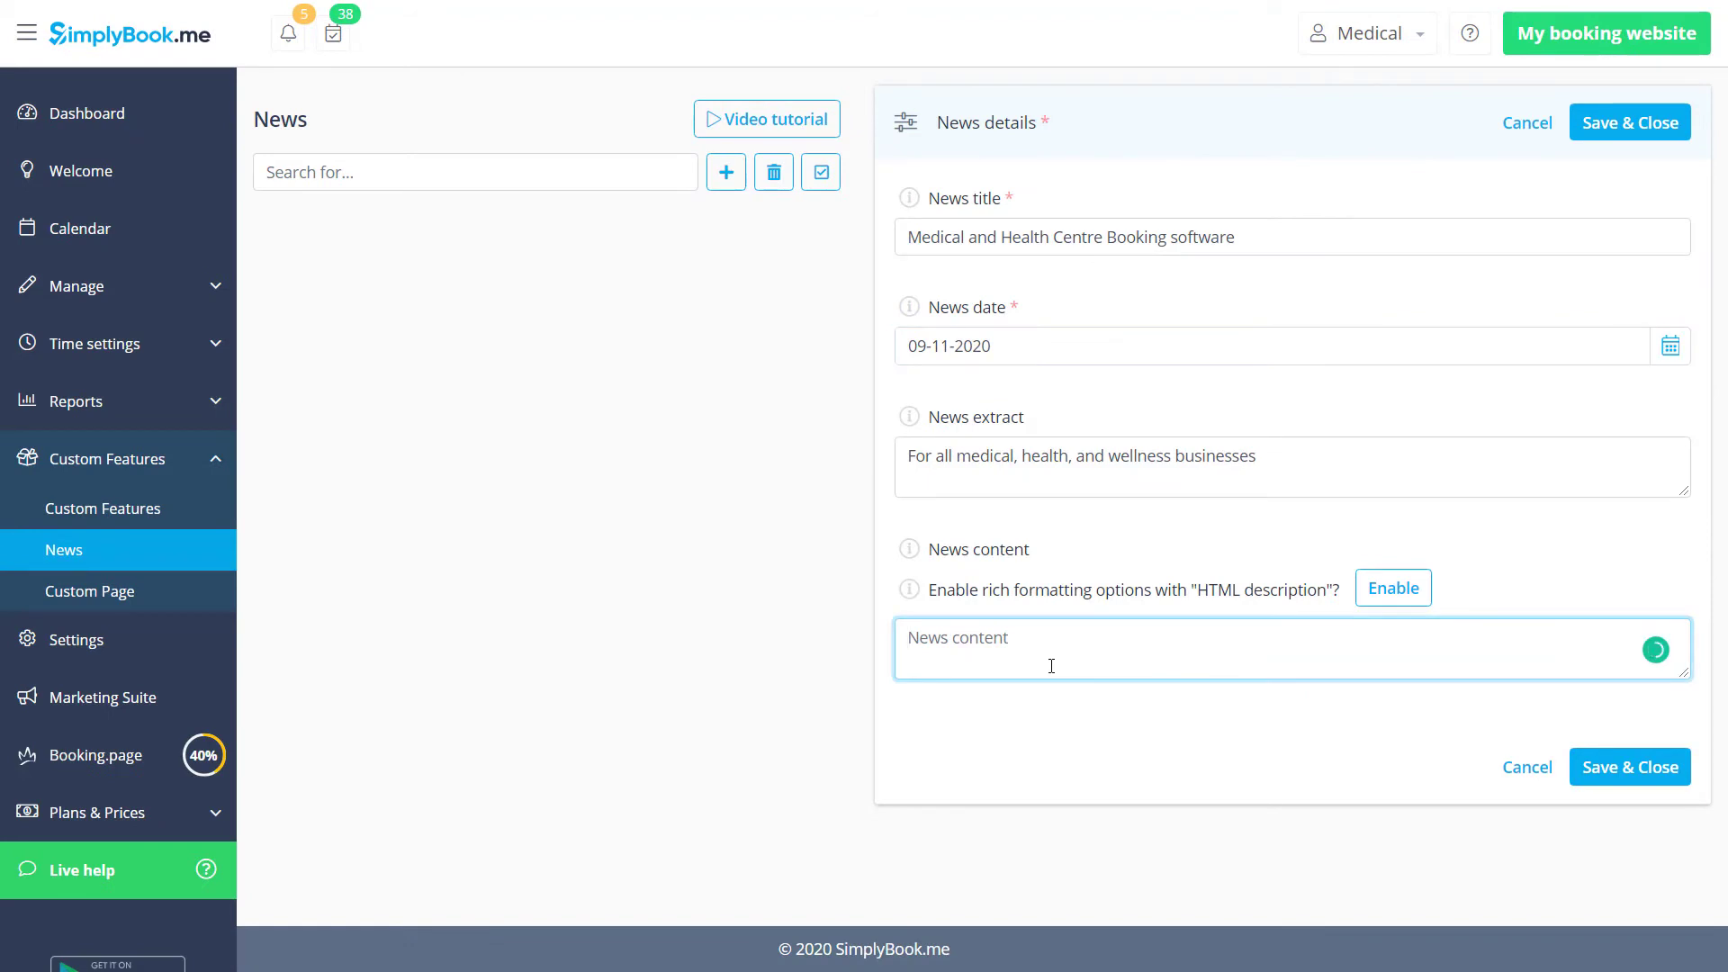
text(SimplyBook.me can make it easier. With HIPAA compliant systems in place to protect clients confidentiality and industry-standard encryption, you can safely use our booking and scheduling system to let patients book their appointments online.)
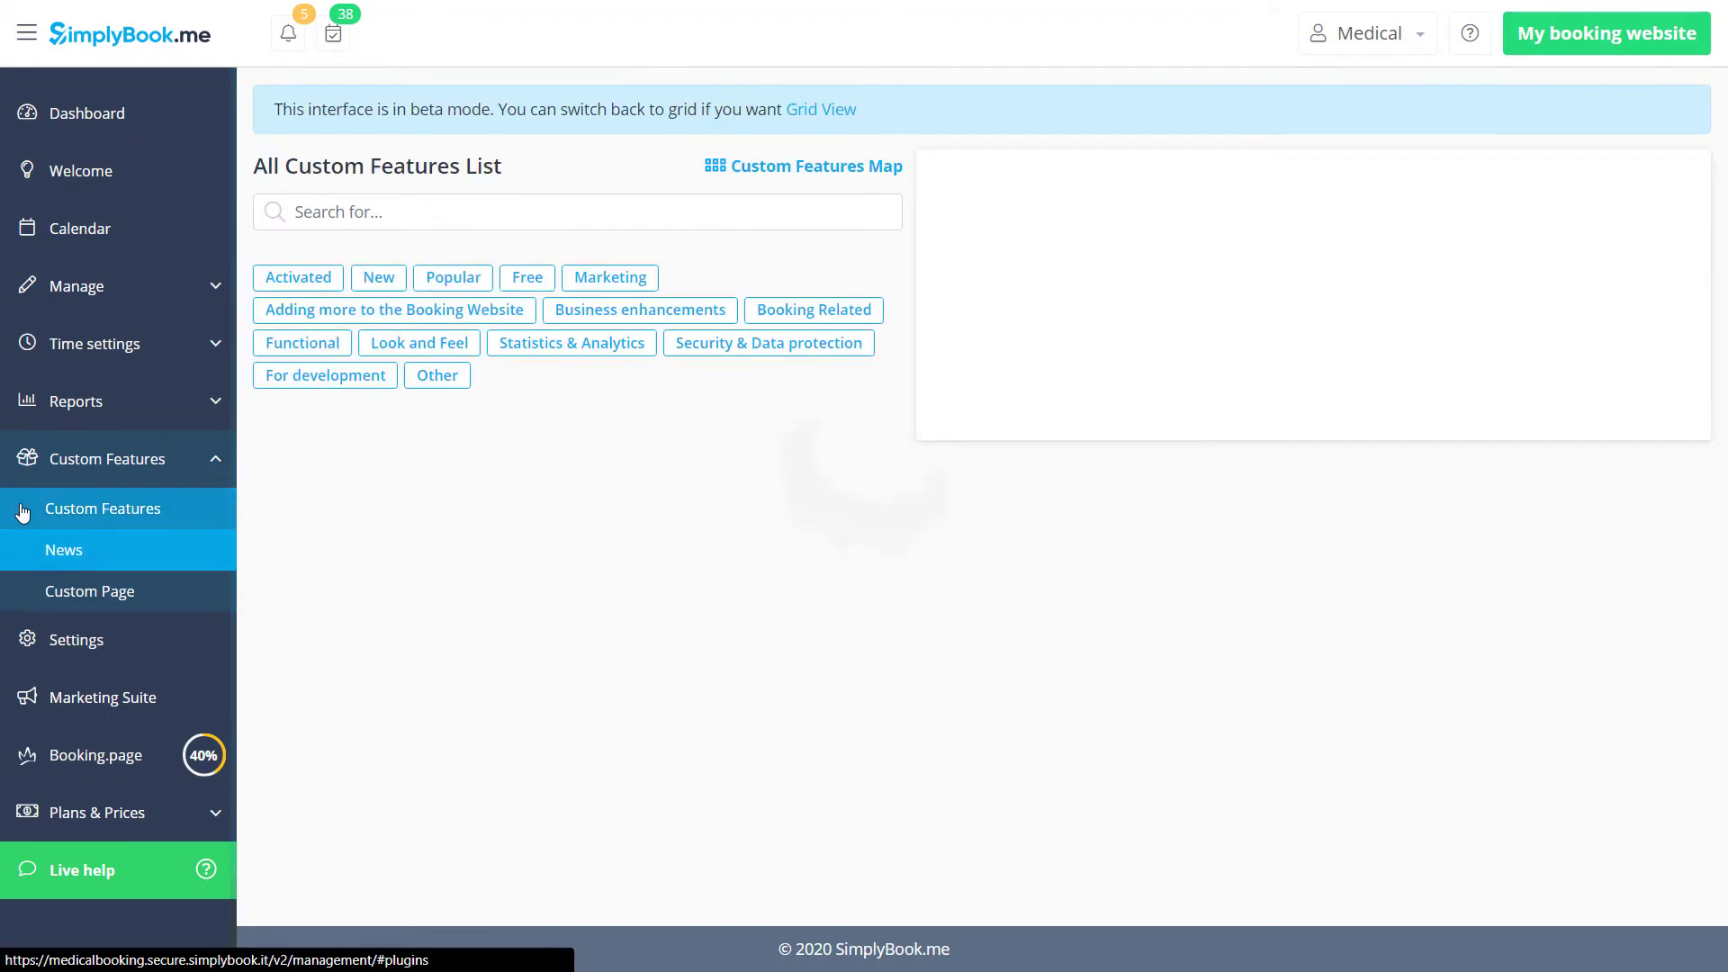
Step: Search custom features for 'gallery' and open the Photo Gallery settings
click(104, 507)
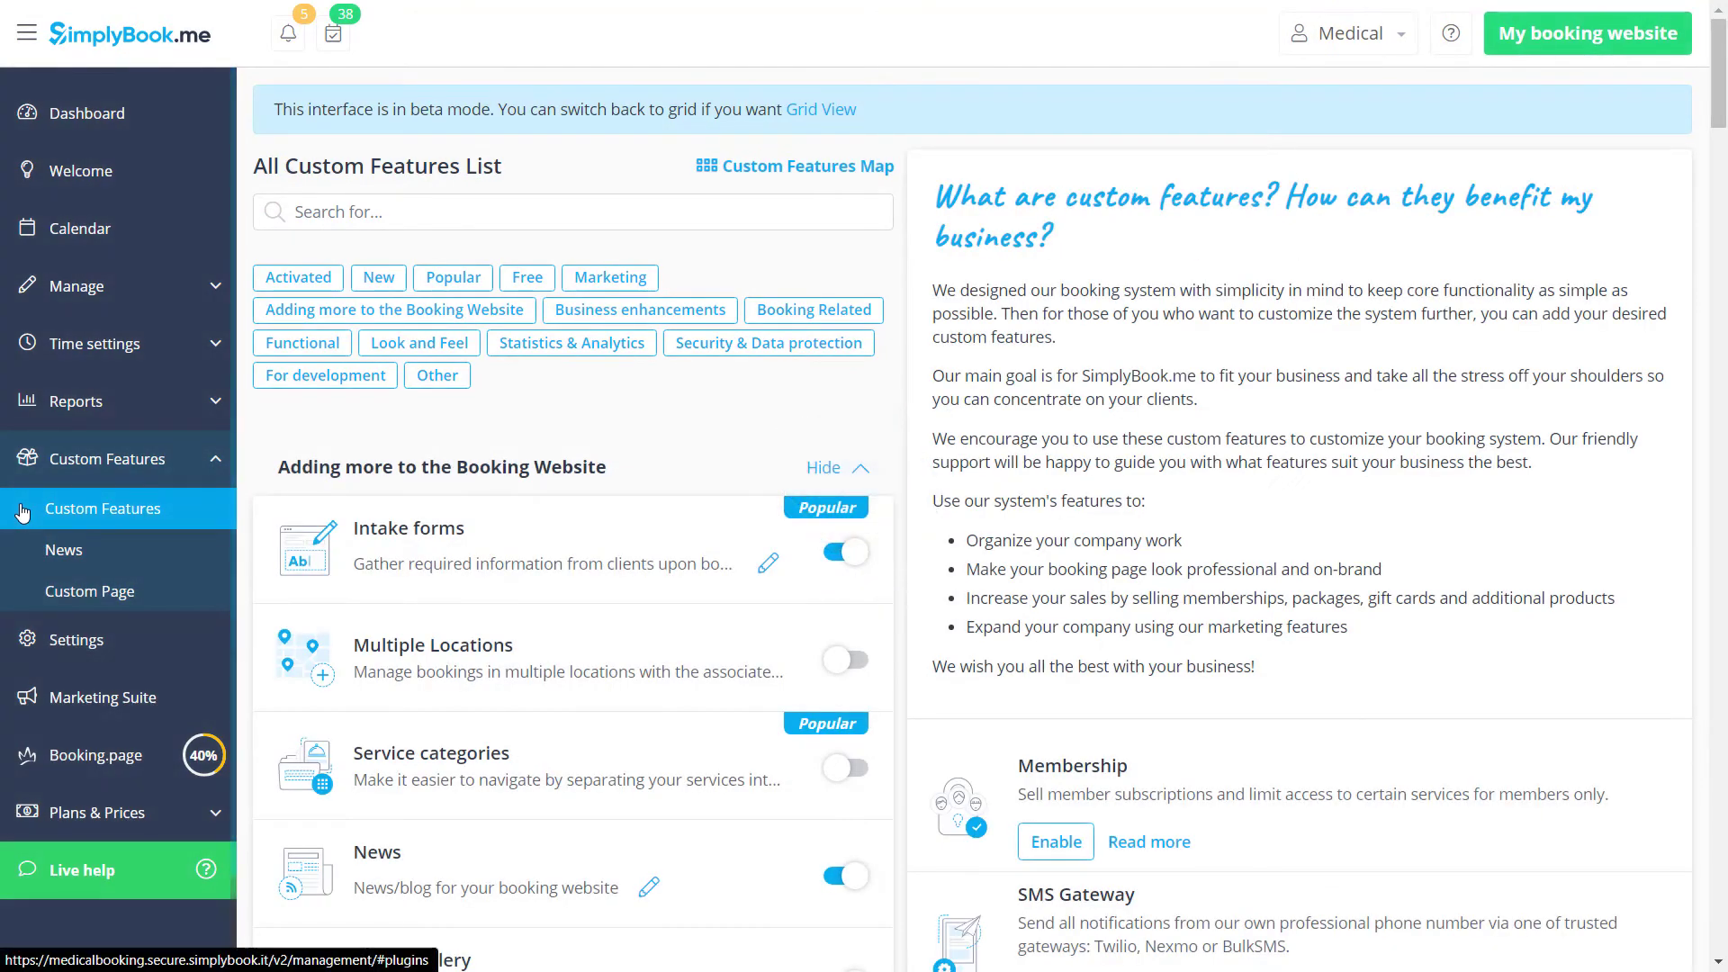
click(572, 211)
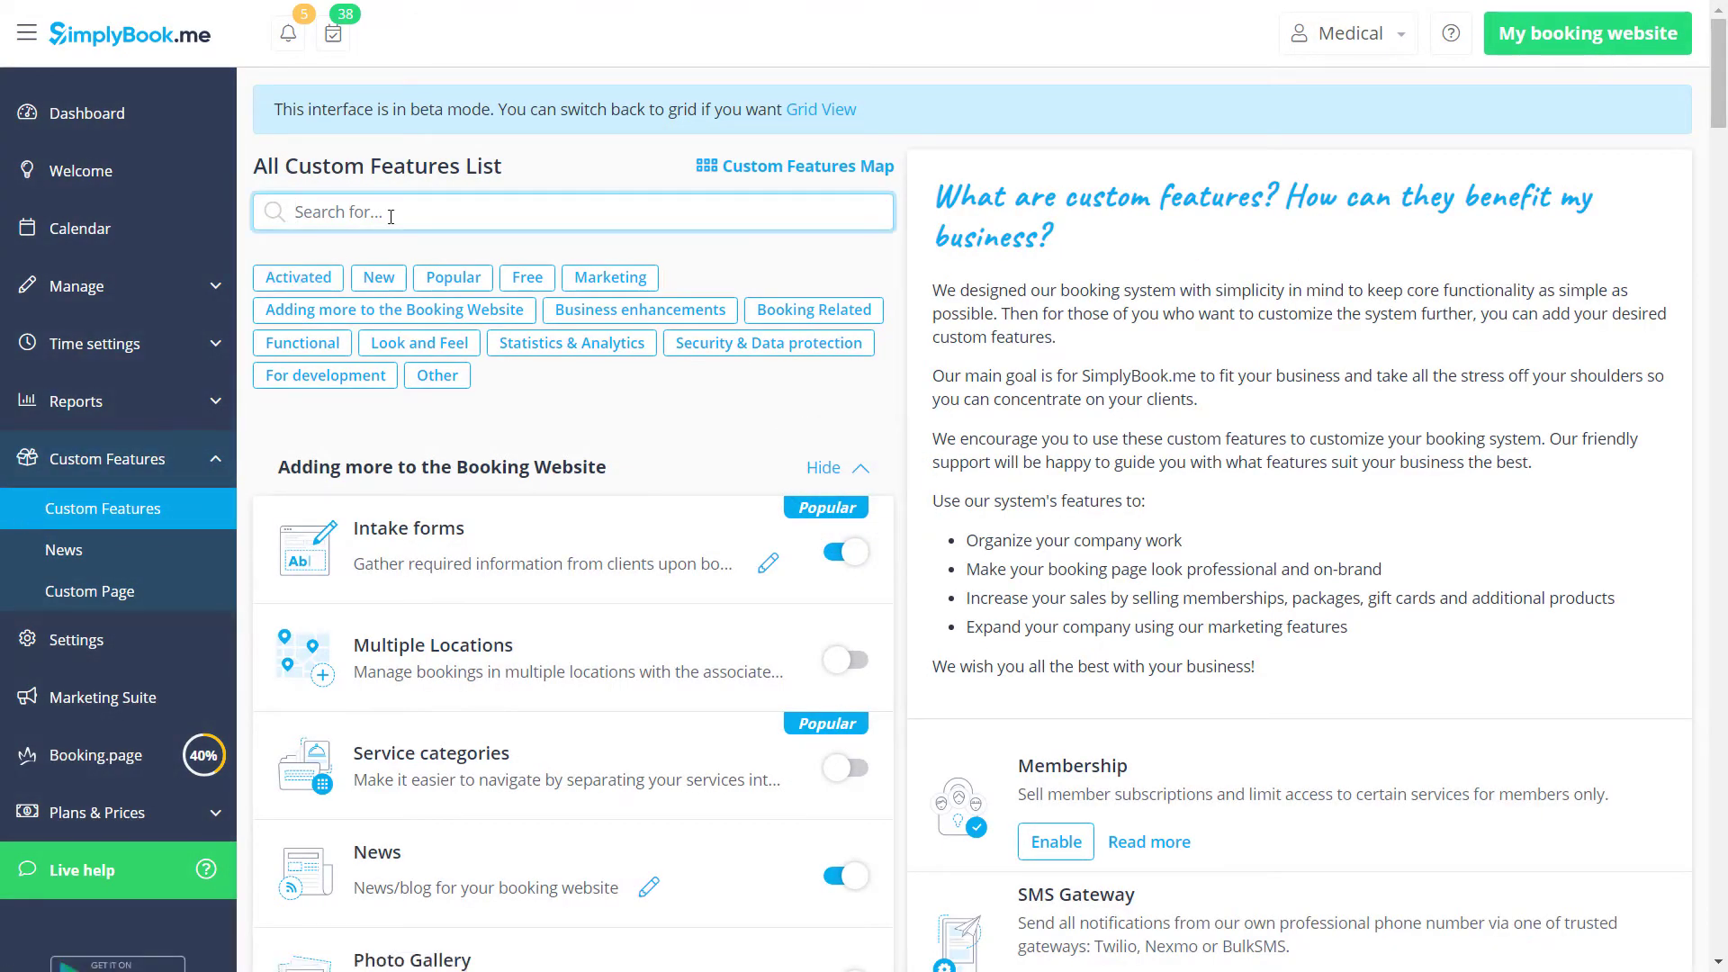
text(gallery)
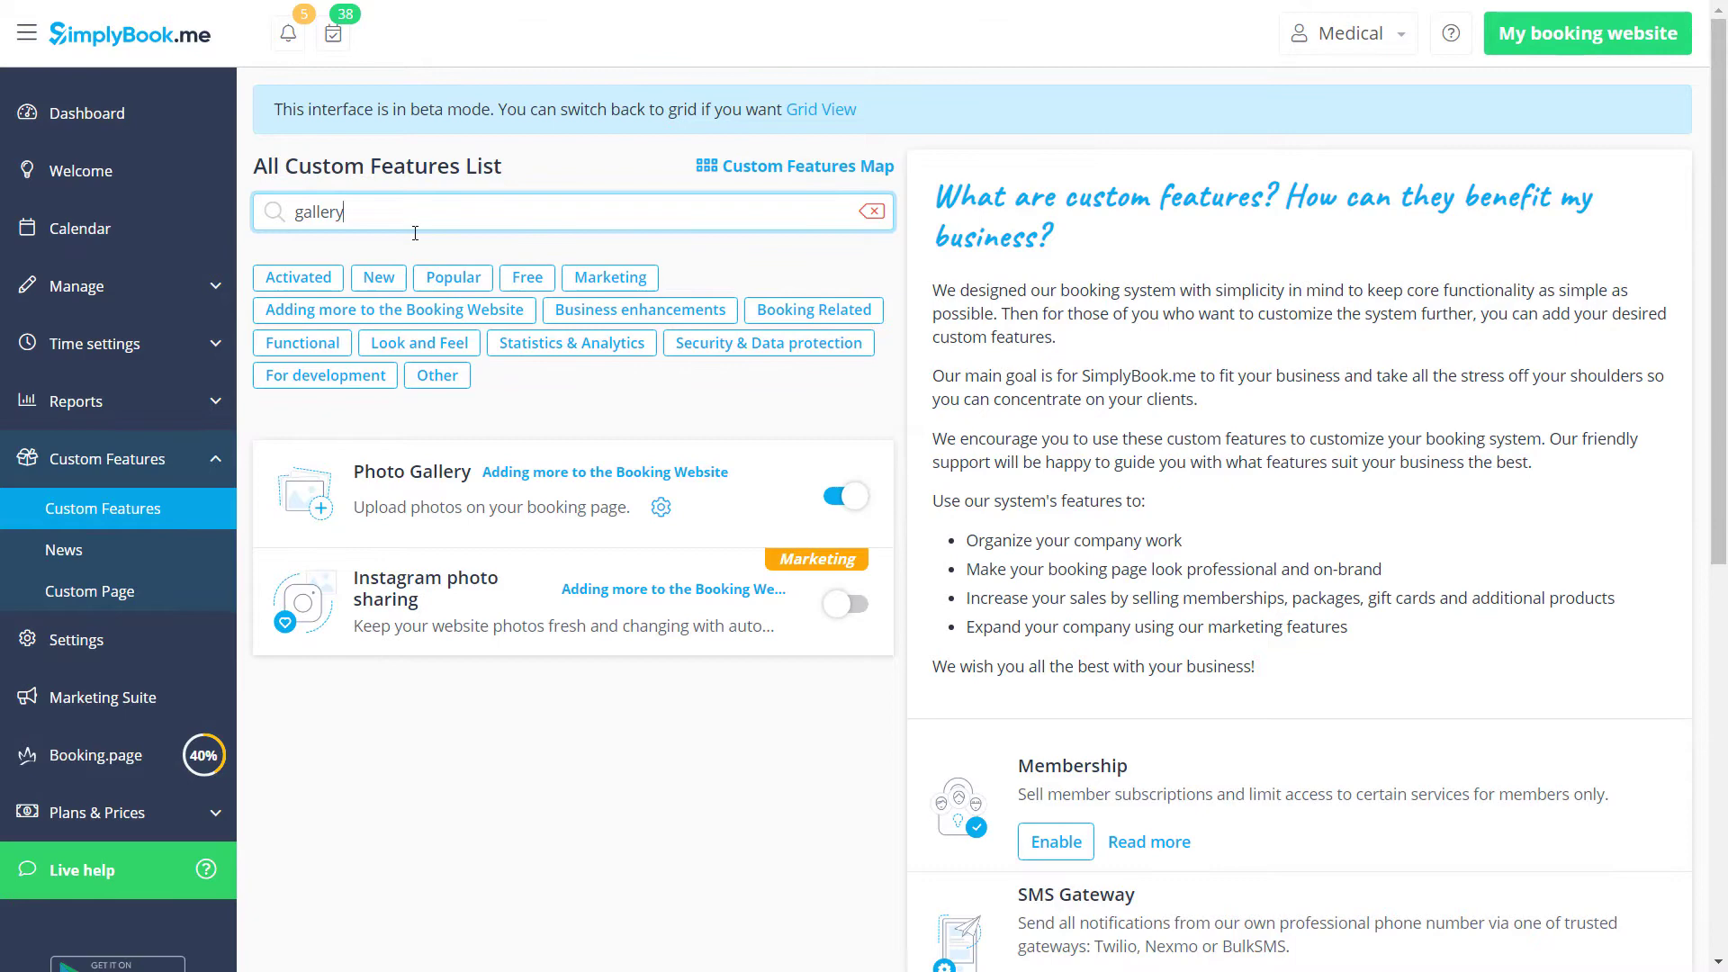
click(490, 494)
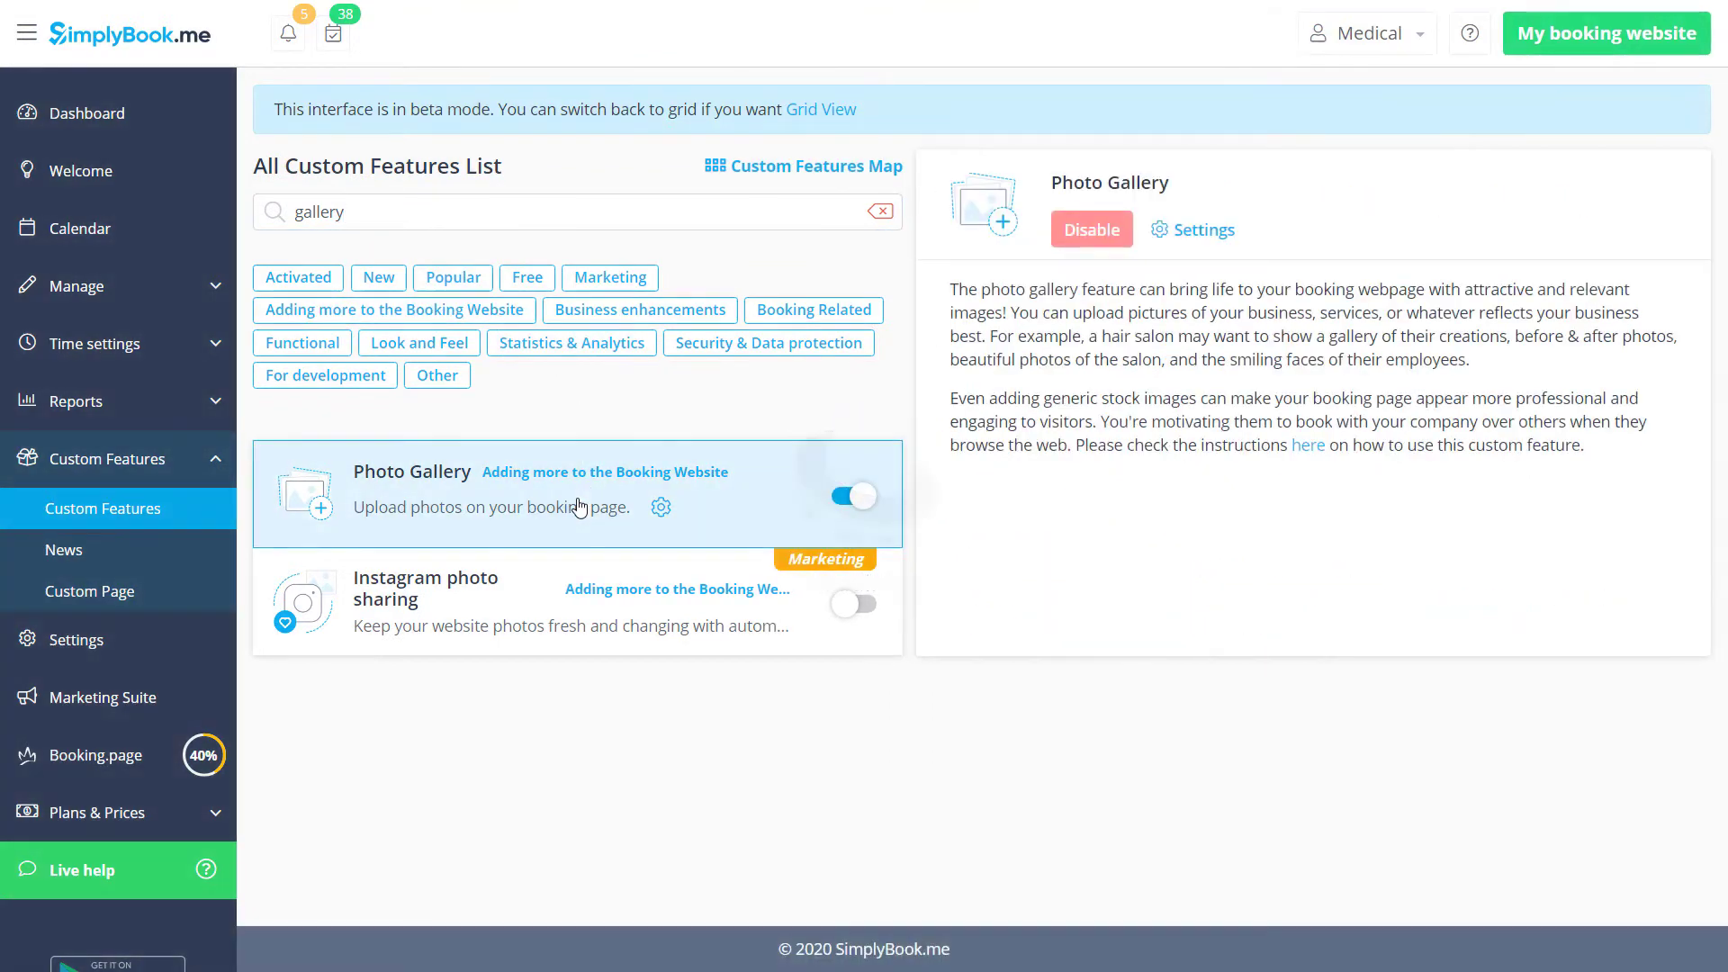
click(1202, 229)
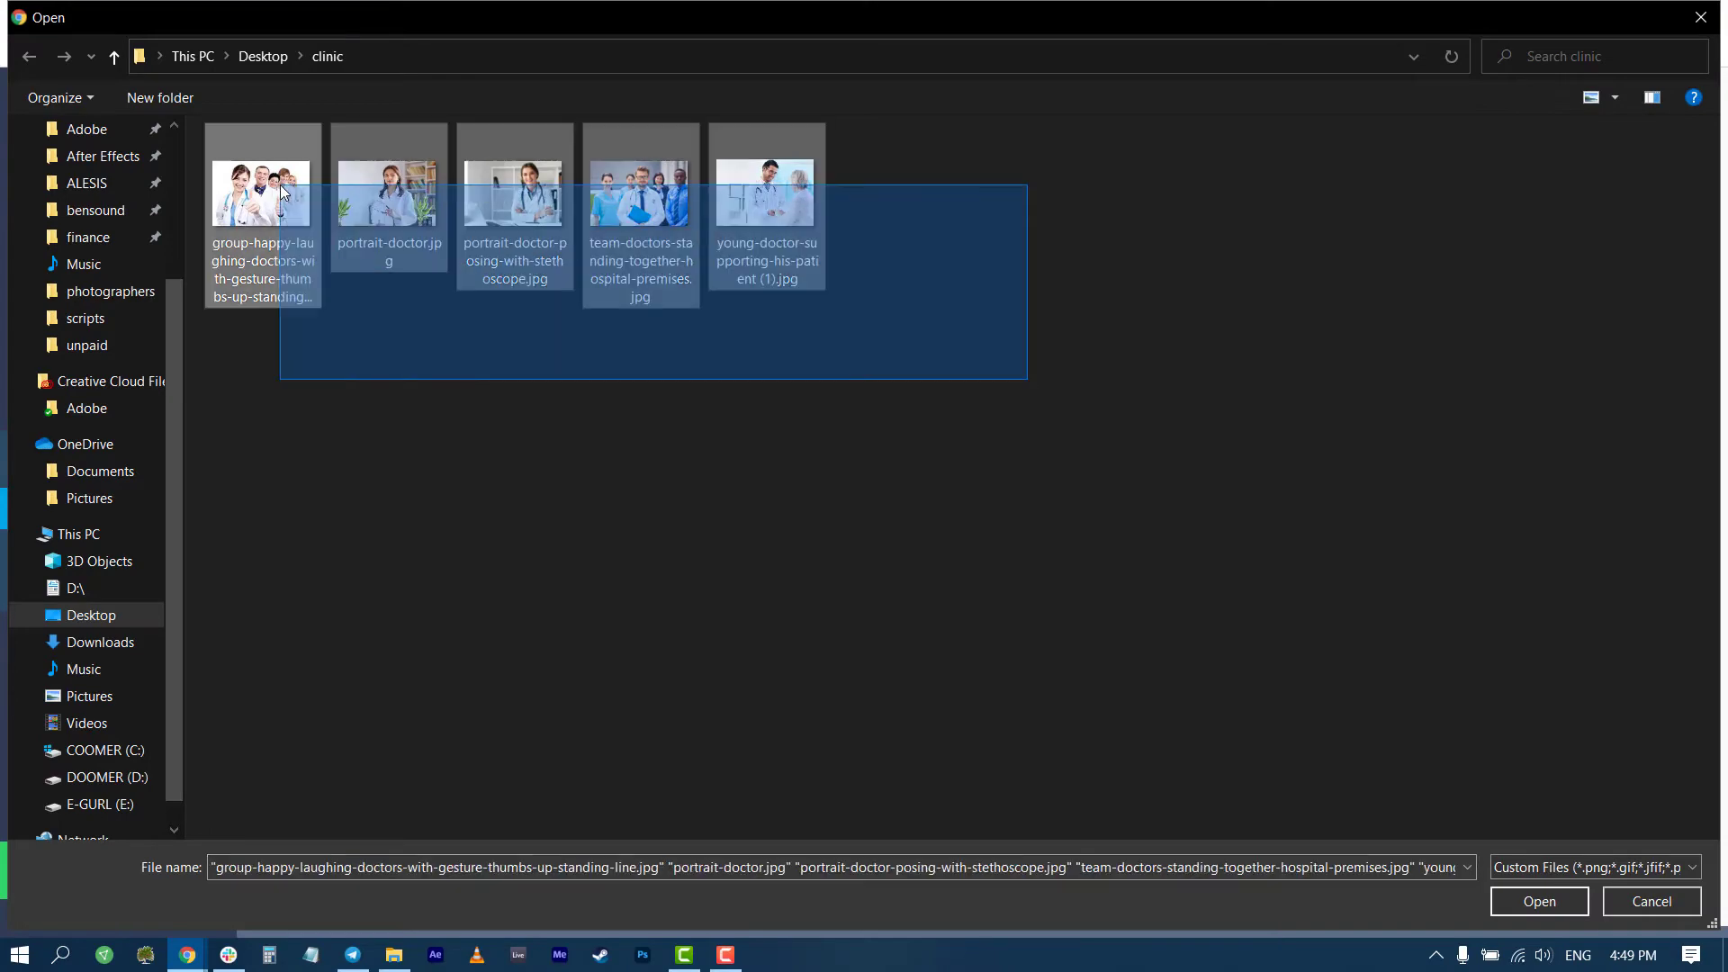
Step: Upload the five clinic photos, select one, and save the gallery changes
click(1538, 900)
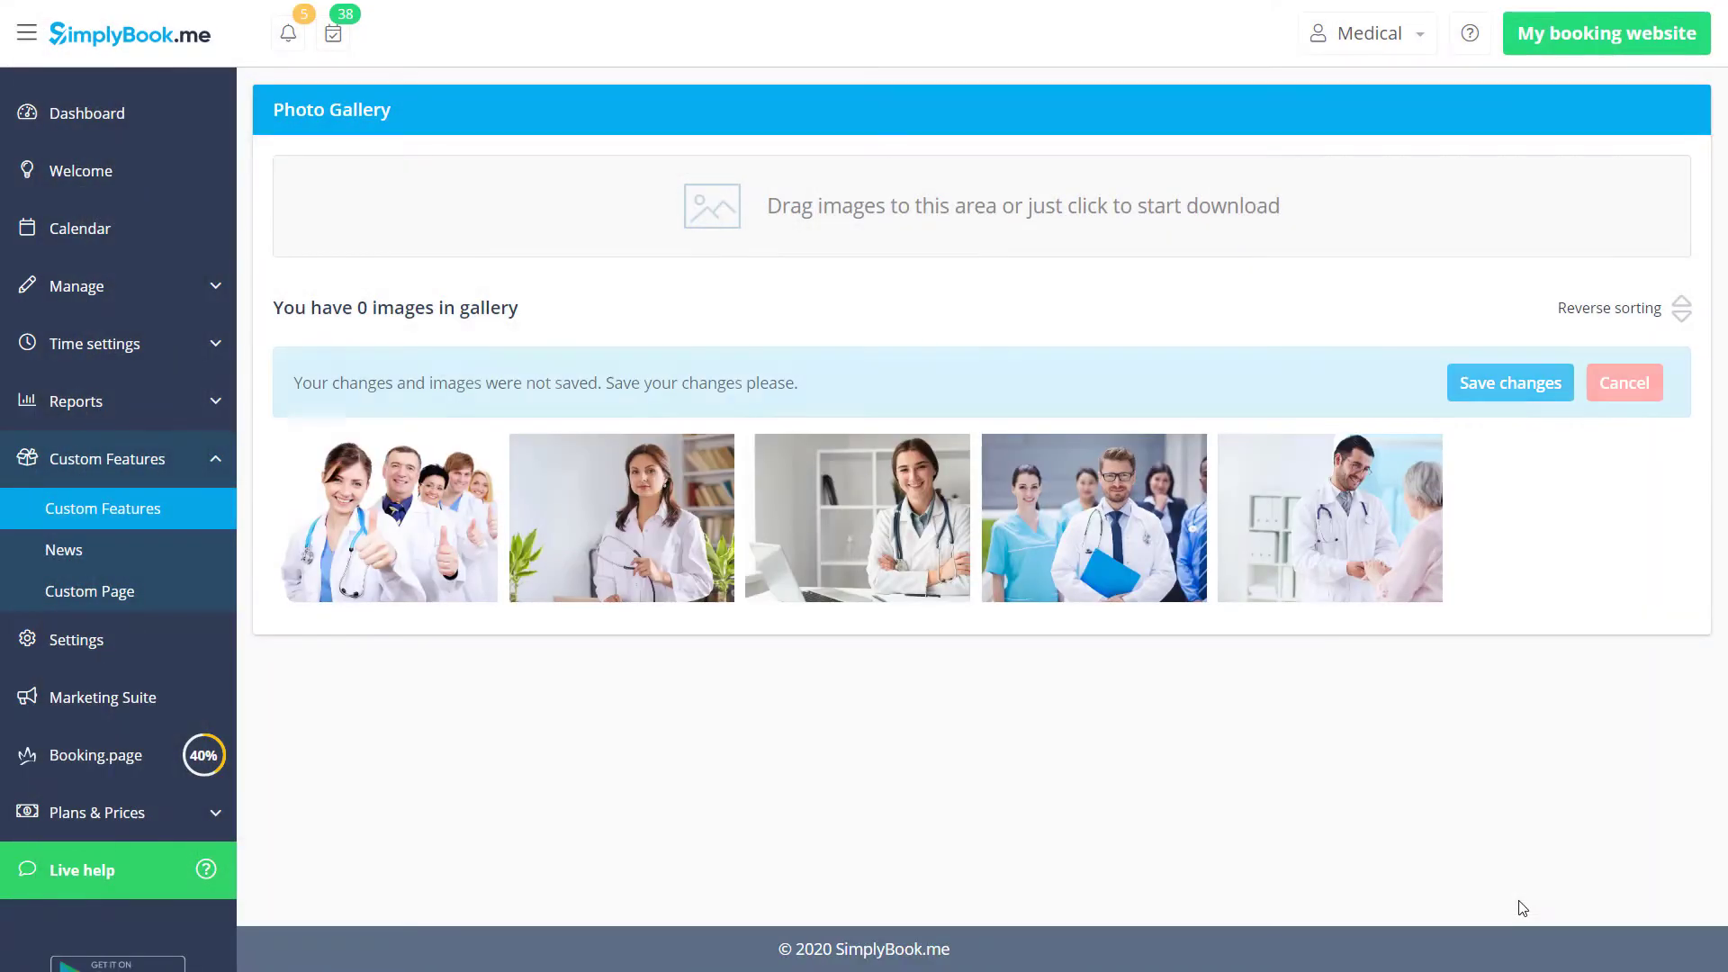
click(1329, 517)
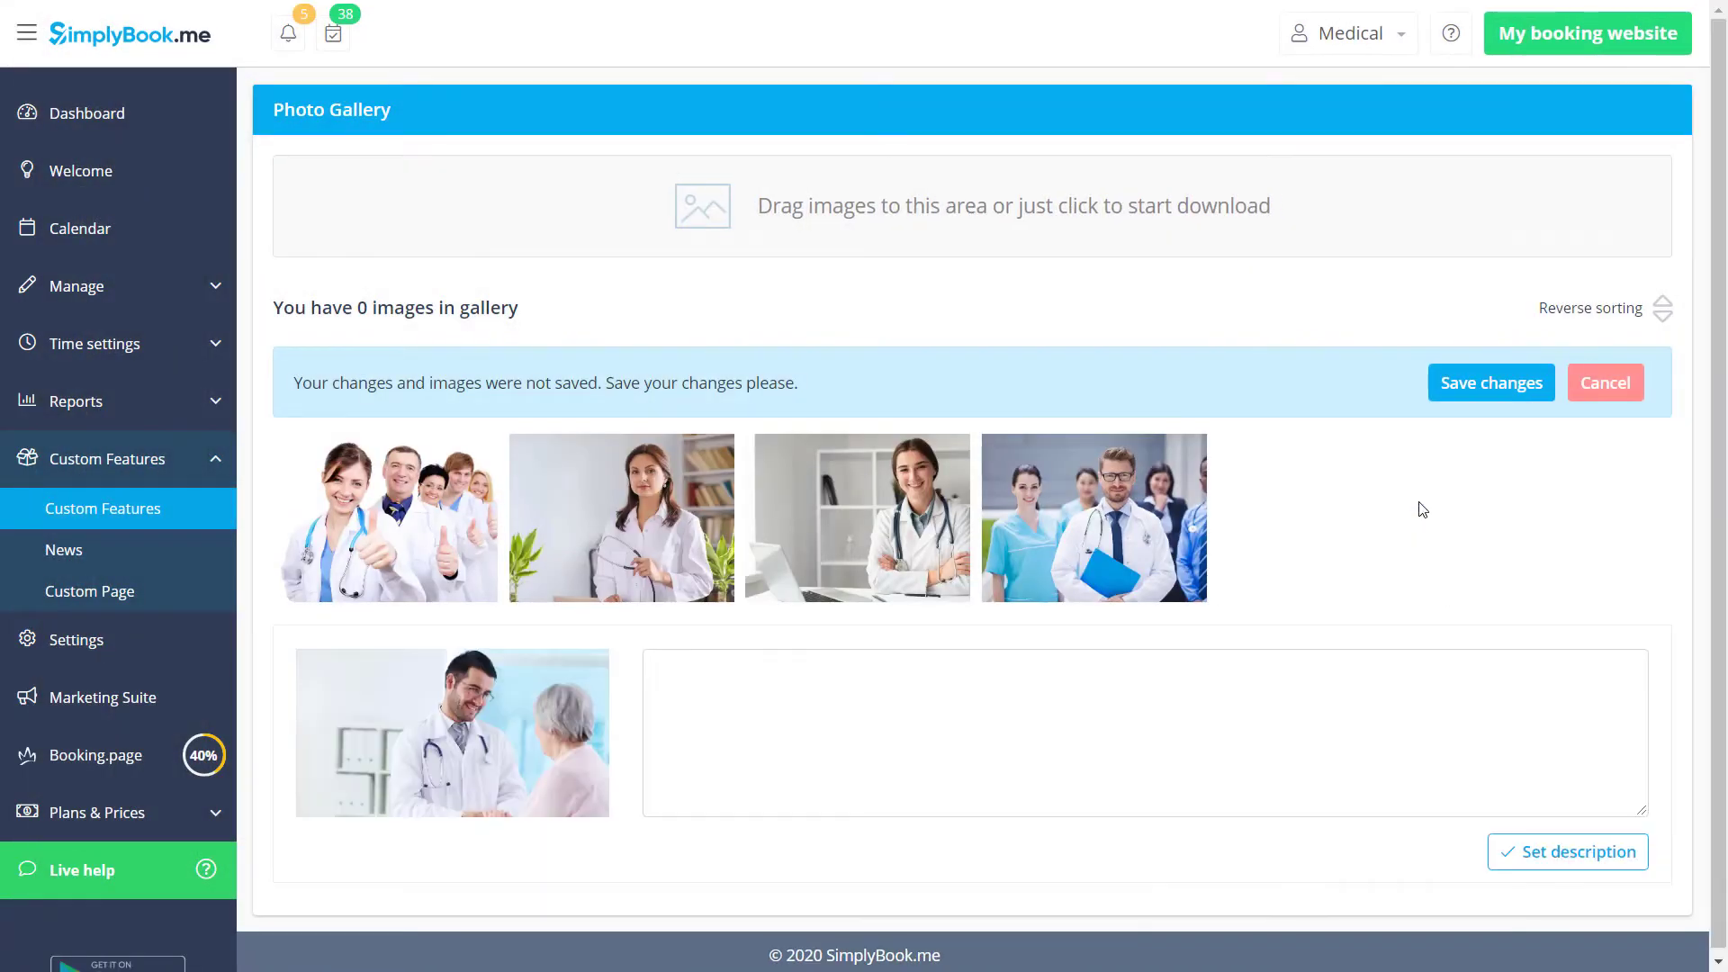
click(1586, 33)
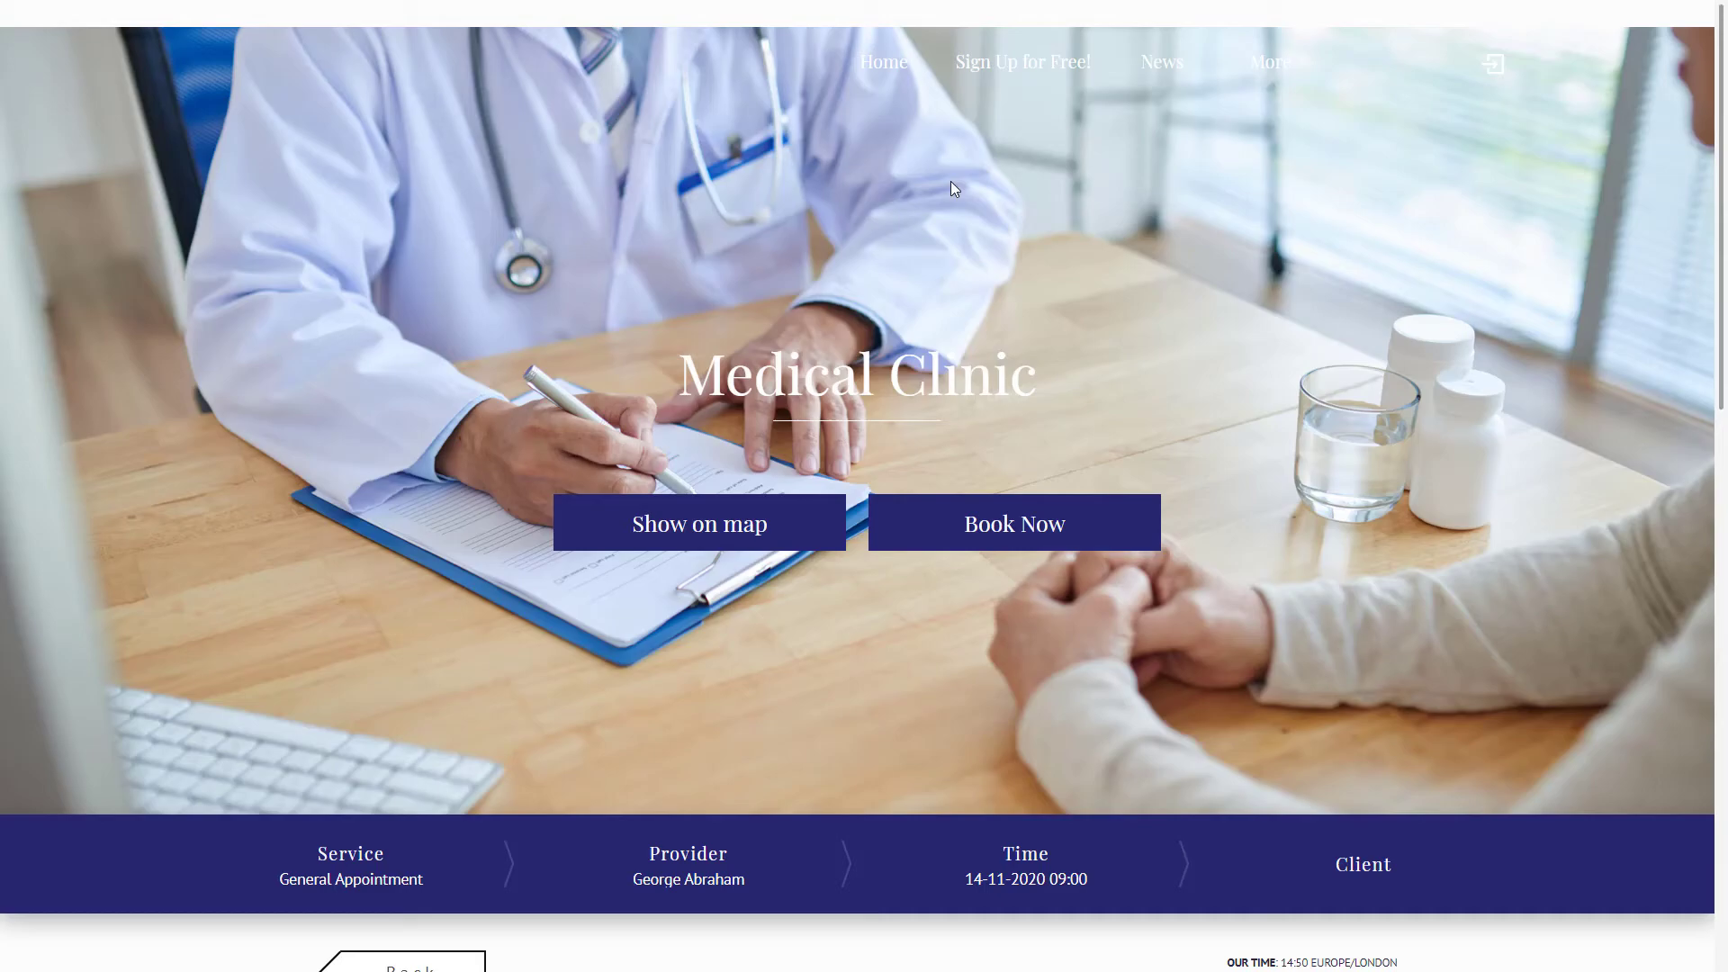
Step: Agree to the Medical Clinic terms at sign-up, then open Christina's SOAP record
click(1021, 62)
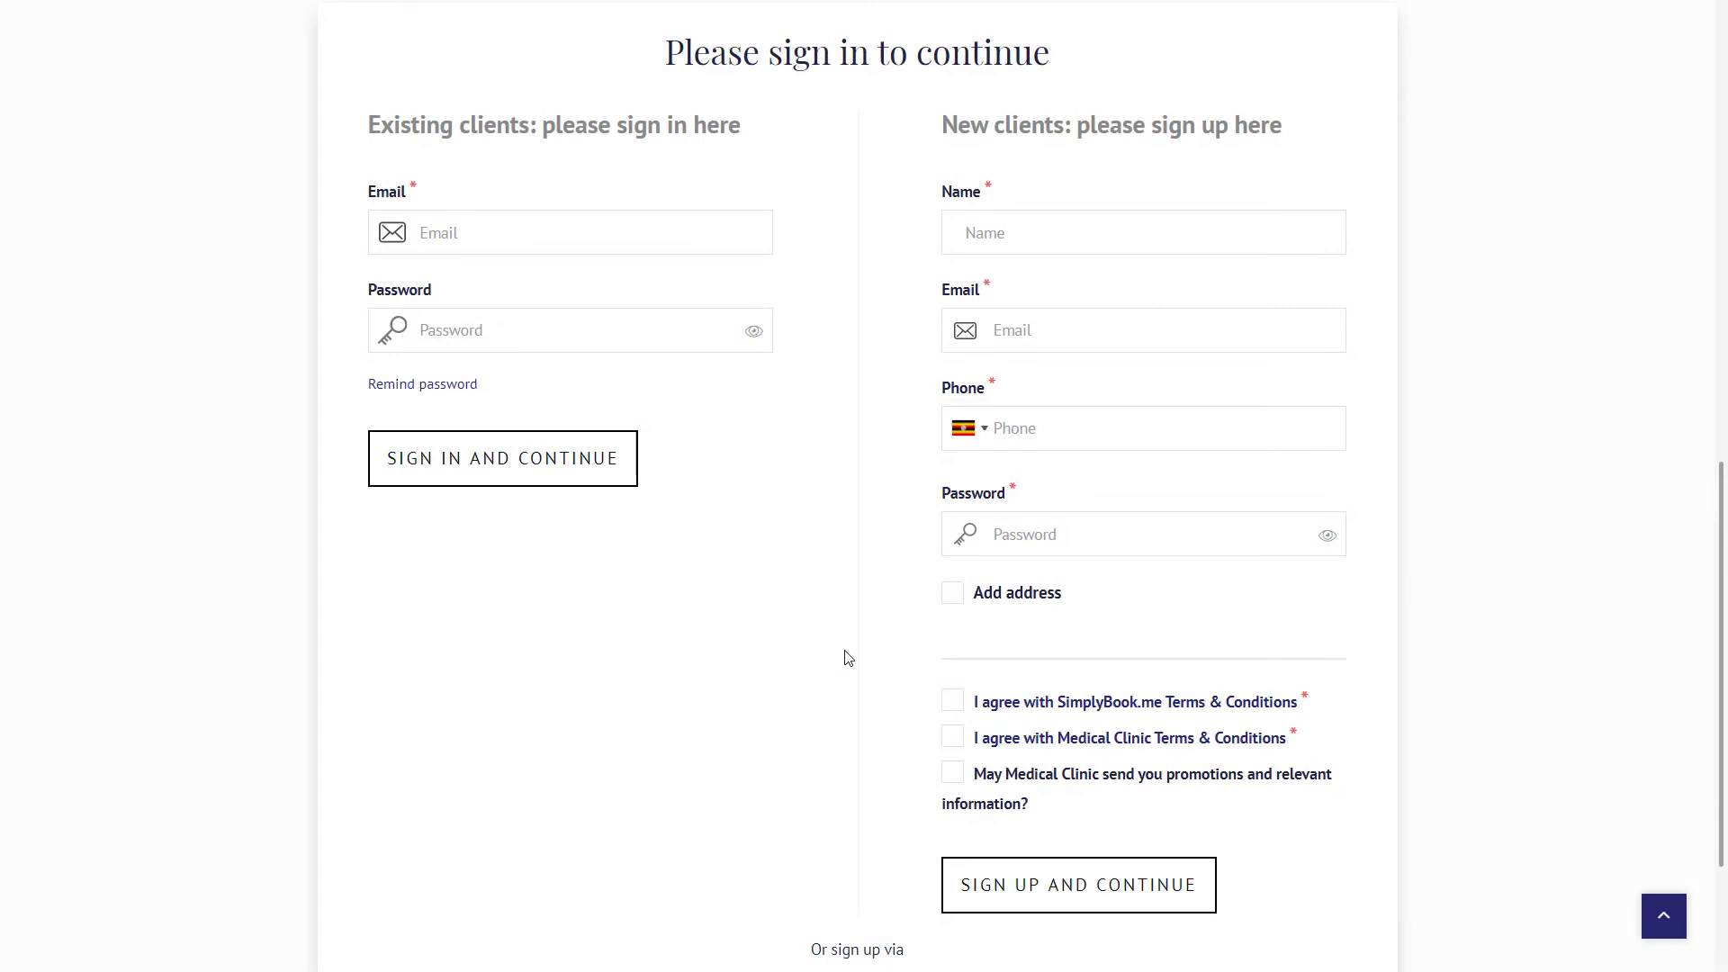
mouse_move(963, 696)
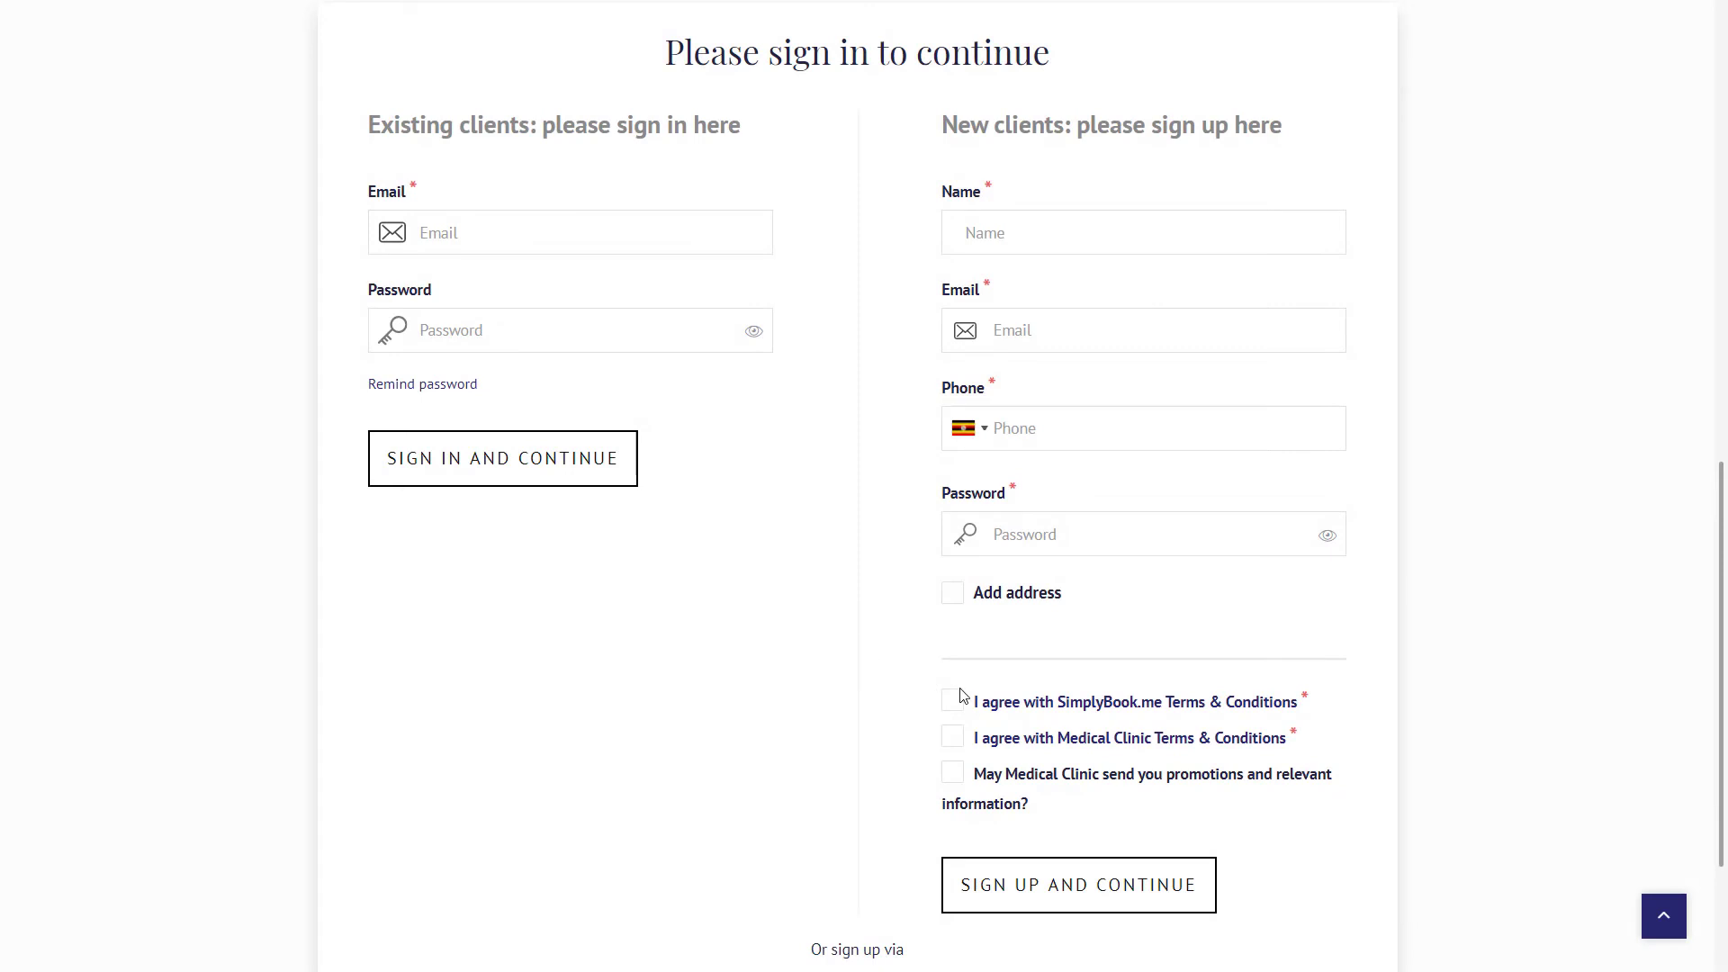
click(1129, 737)
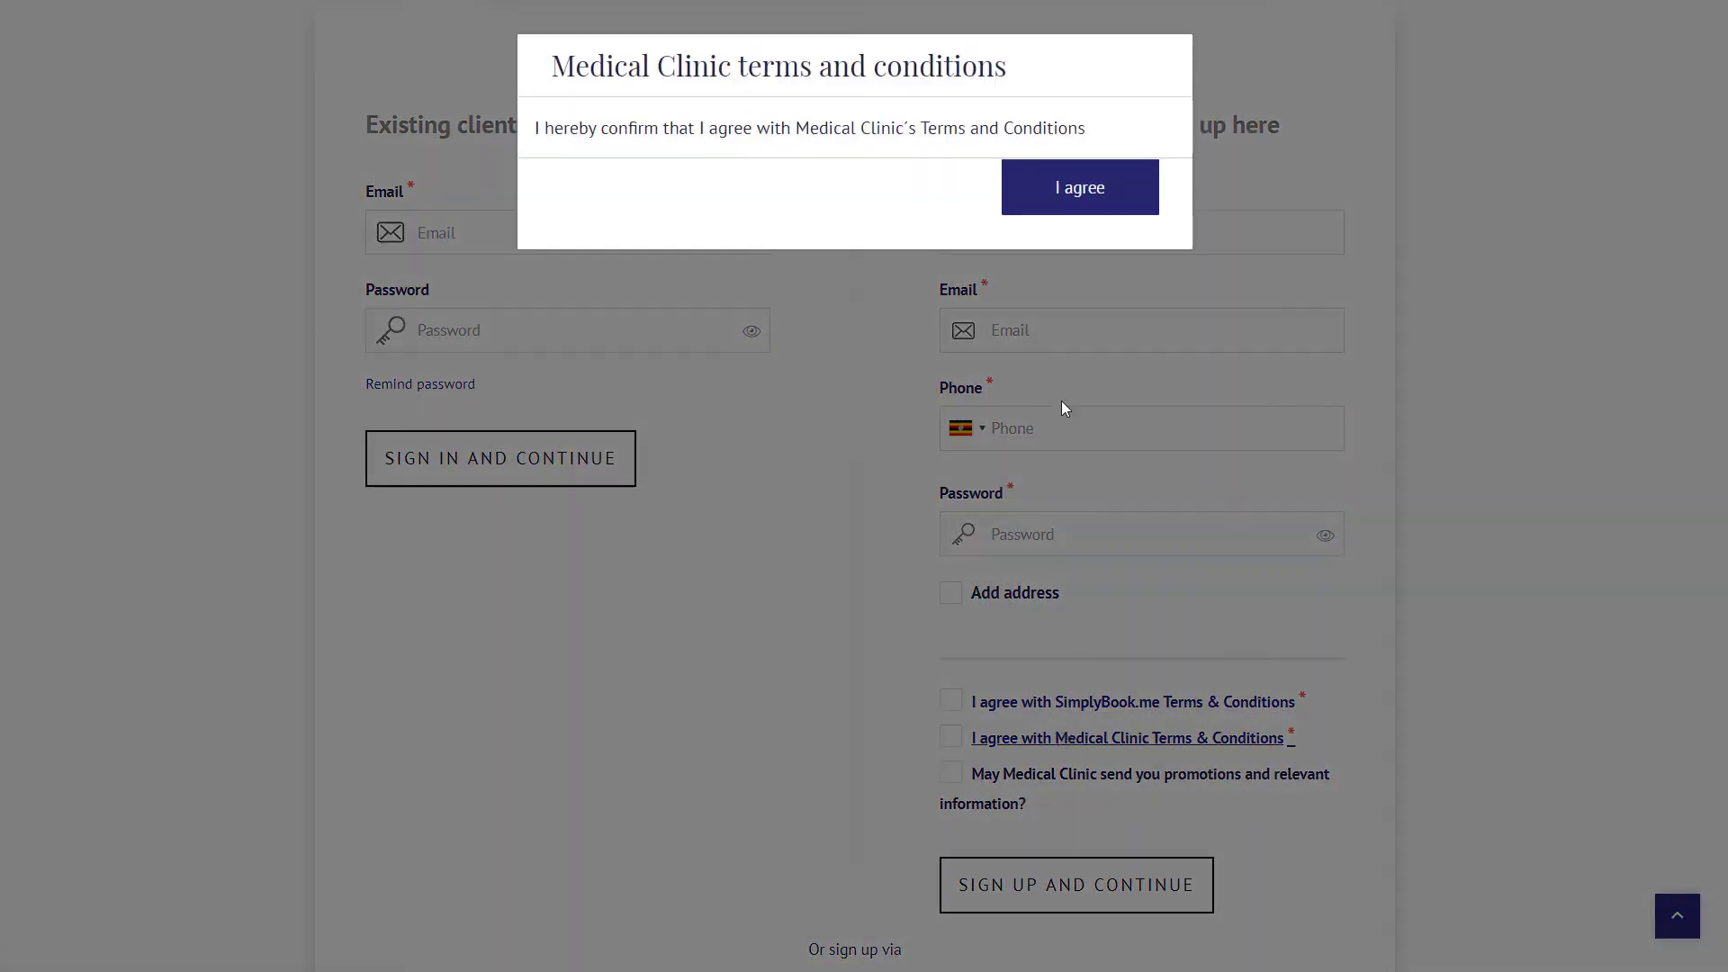
click(1078, 187)
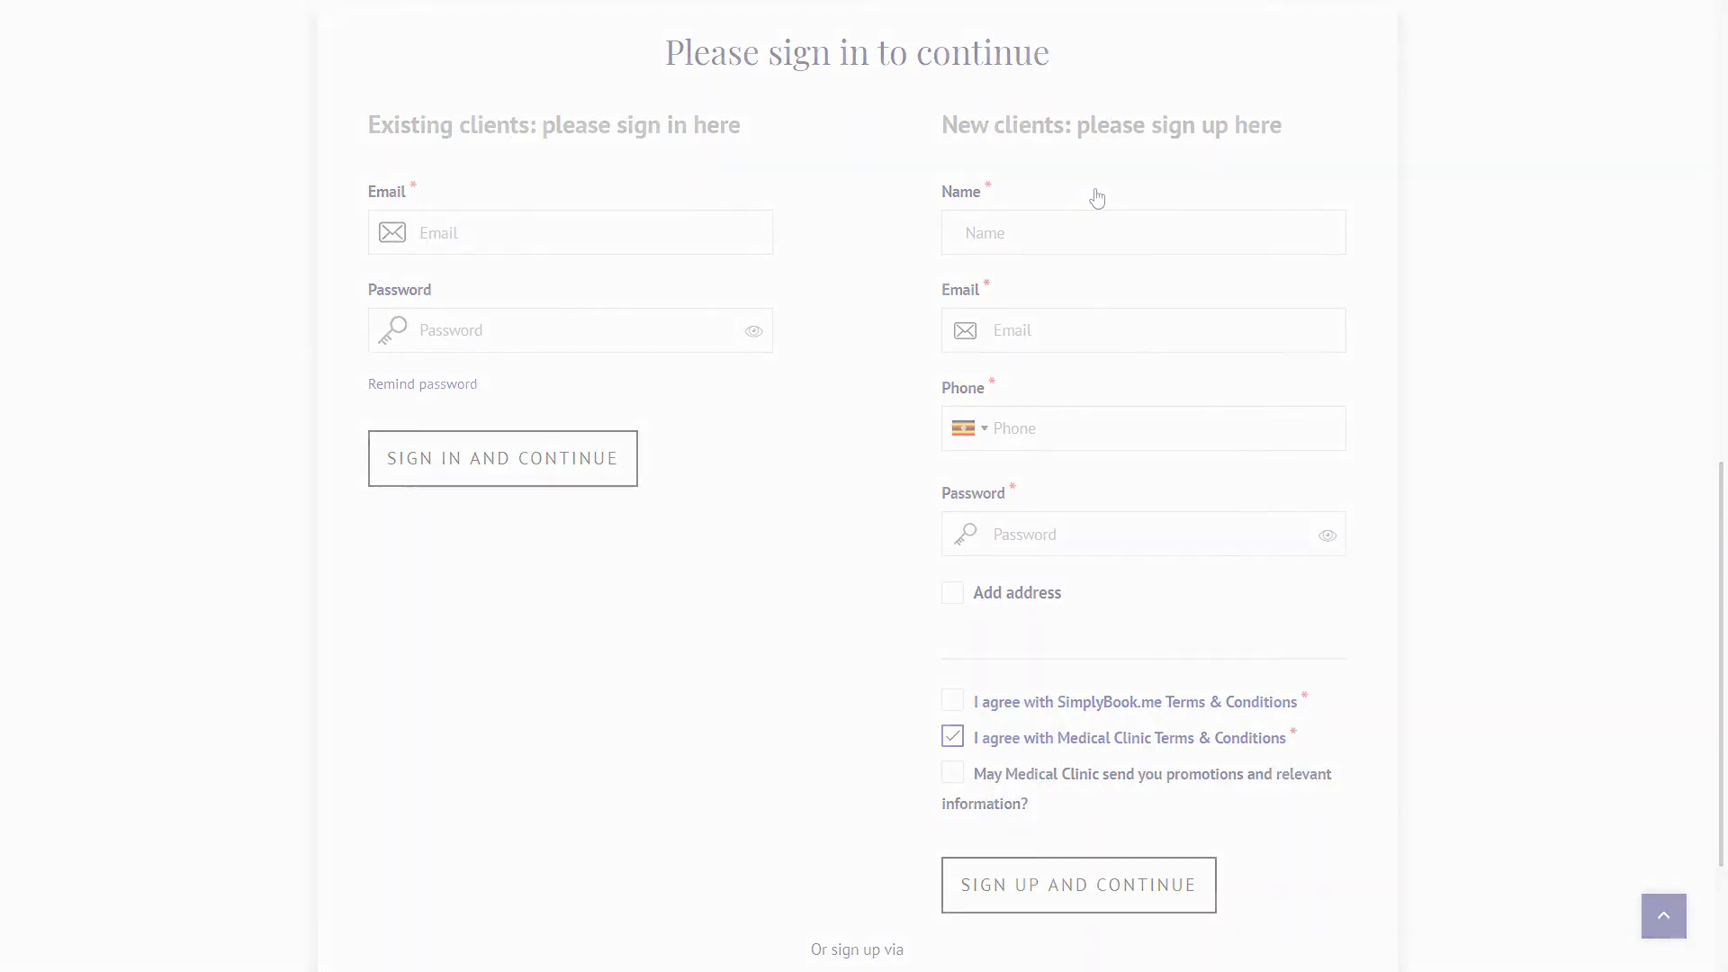
click(501, 457)
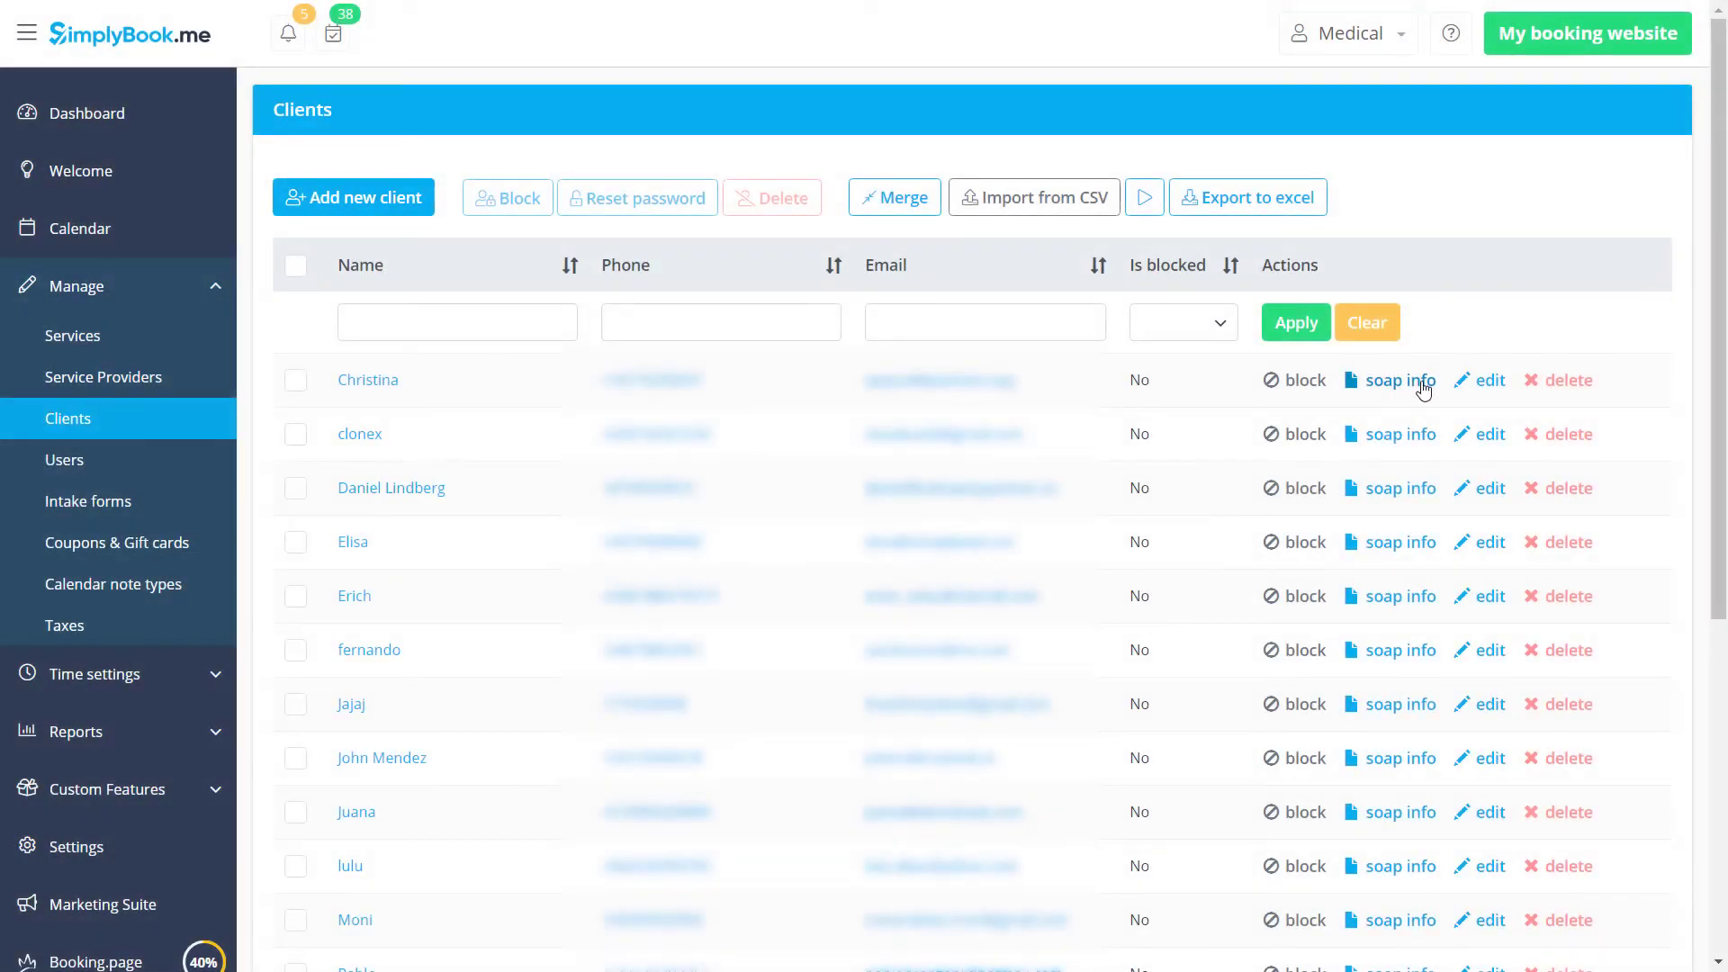
click(1400, 379)
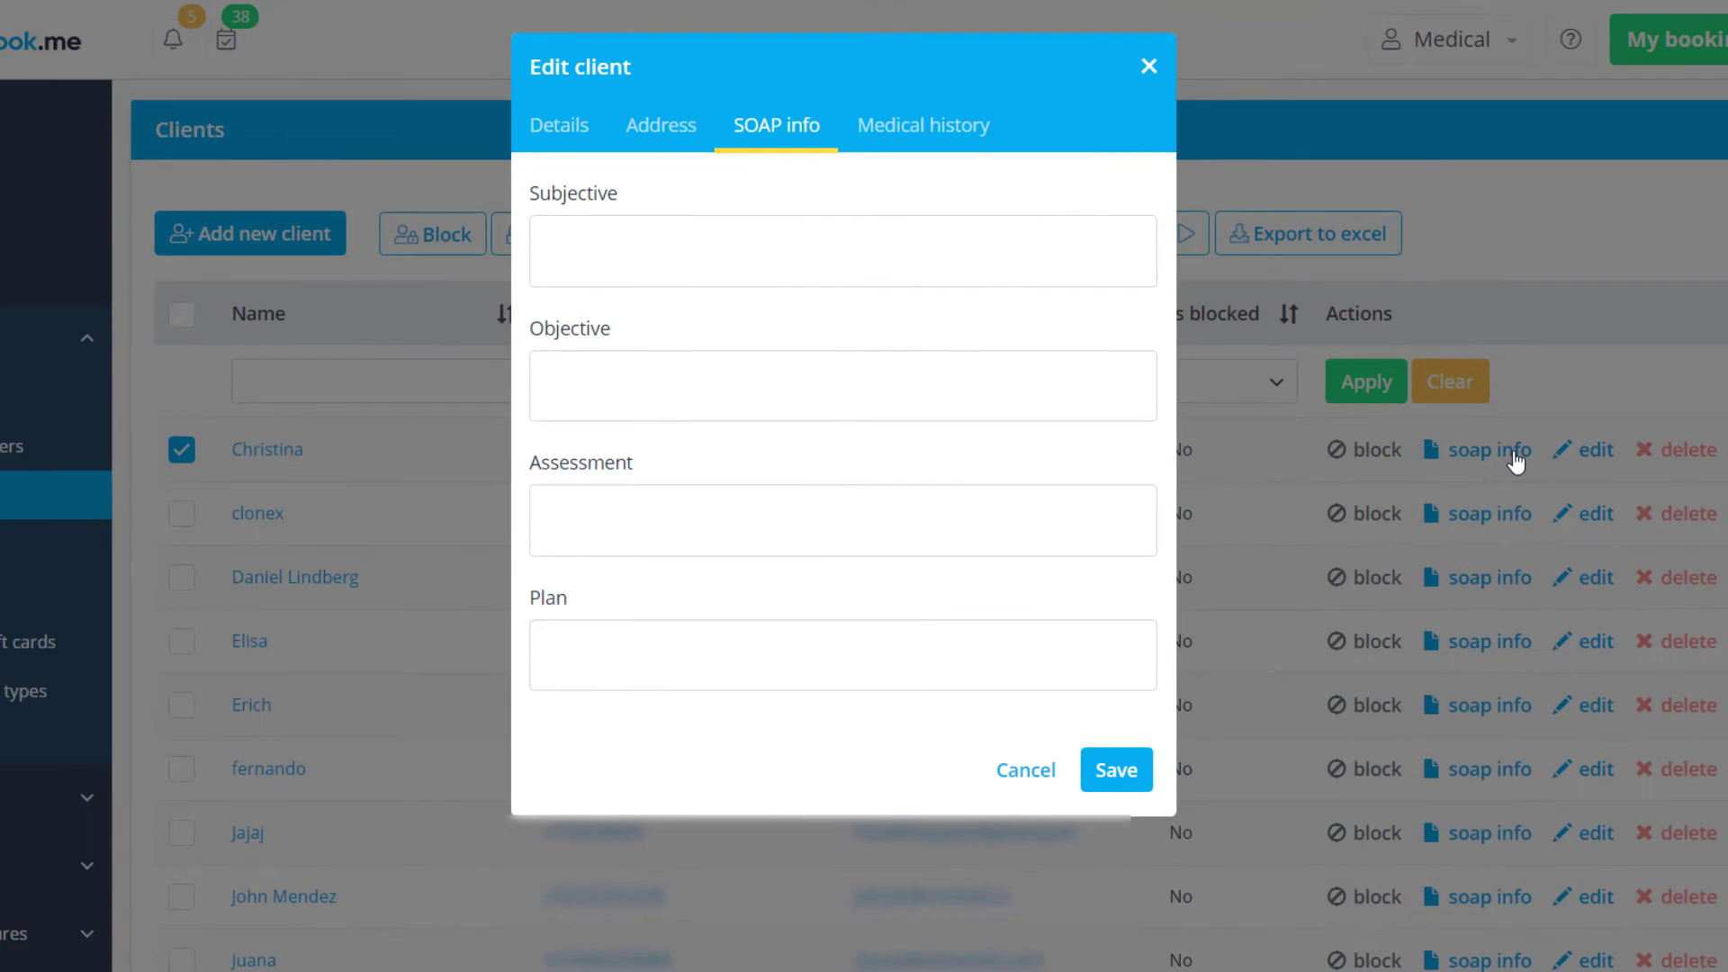